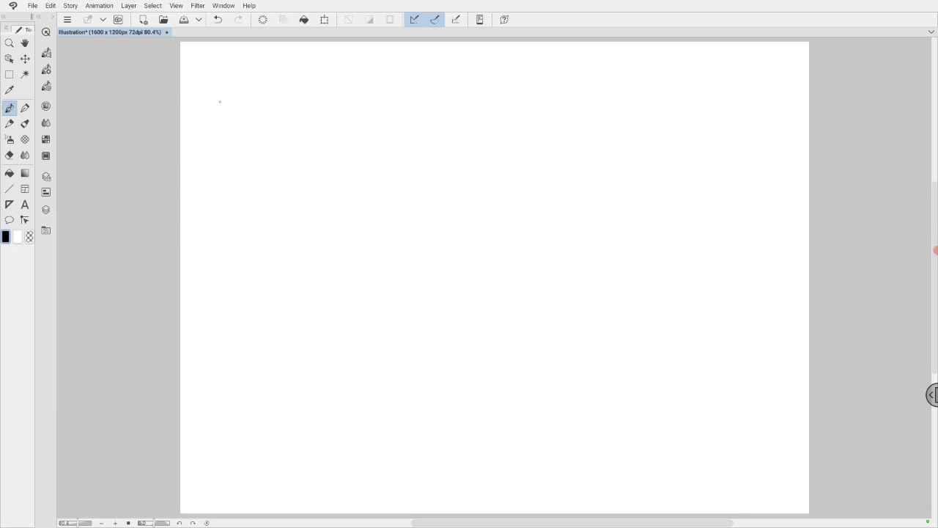
Pencil a tall rectangle frame and handwrite 'Cat sitting at a table' to its right.
{"action": "left_click_drag", "start_coordinate": [220, 90], "coordinate": [220, 185]}
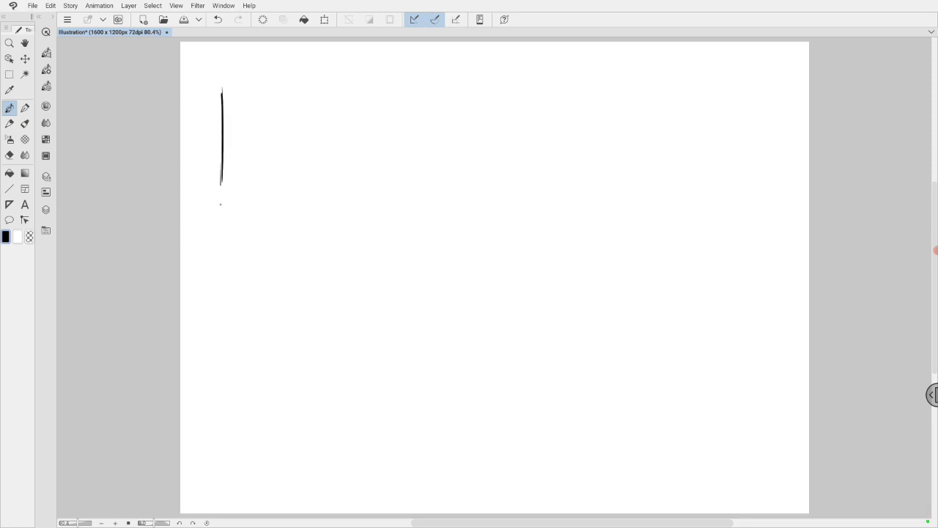
{"action": "left_click_drag", "start_coordinate": [223, 87], "coordinate": [300, 86]}
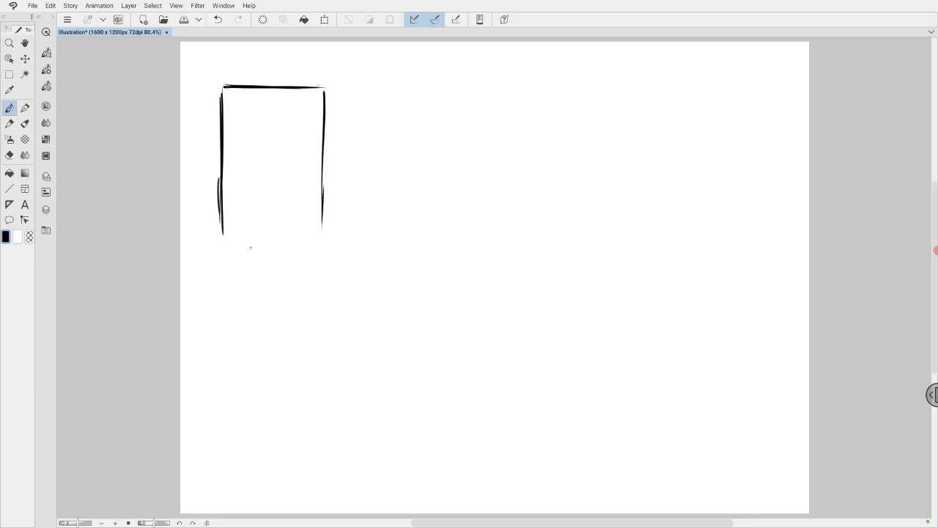
{"action": "left_click_drag", "start_coordinate": [224, 240], "coordinate": [323, 242]}
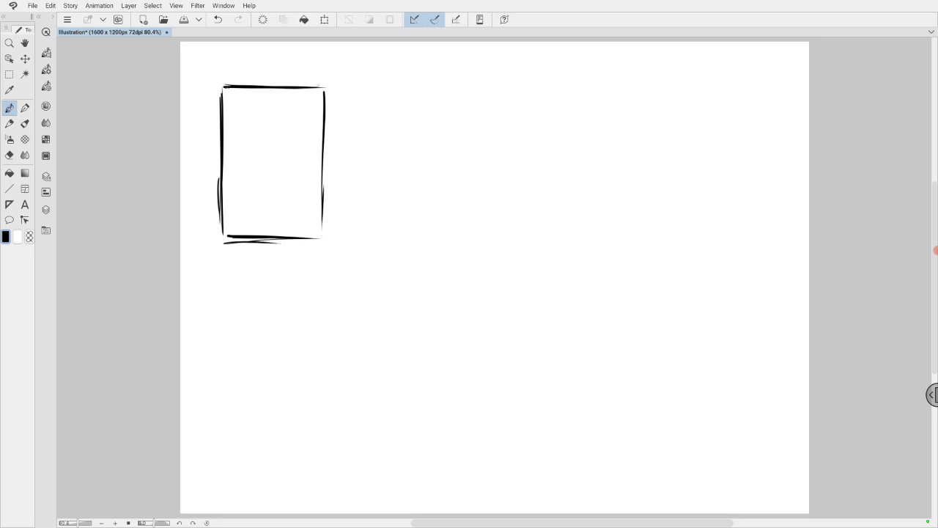
{"action": "left_click_drag", "start_coordinate": [323, 93], "coordinate": [322, 245]}
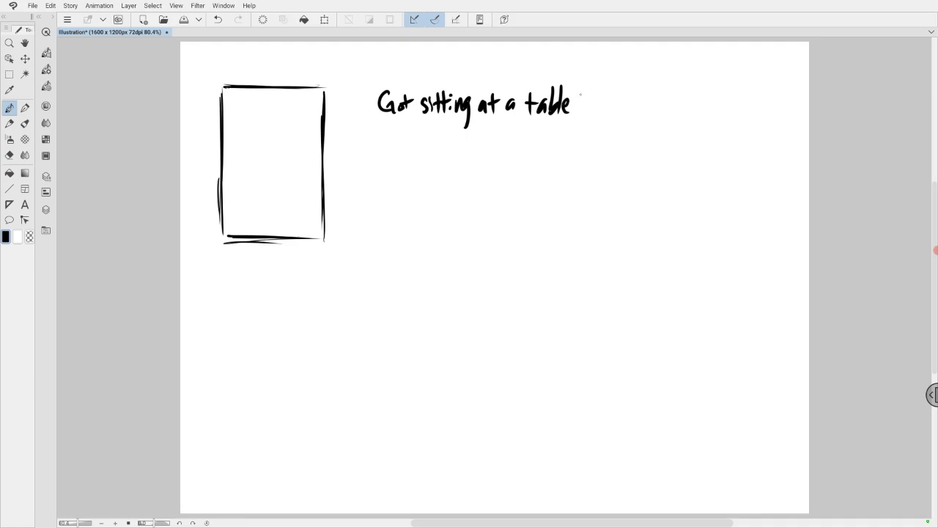
Add 'eating', arrows, 'Phone rings' and 'Bad news' notes, plus a horizontal divider across the frame.
{"action": "left_click_drag", "start_coordinate": [586, 106], "coordinate": [637, 106]}
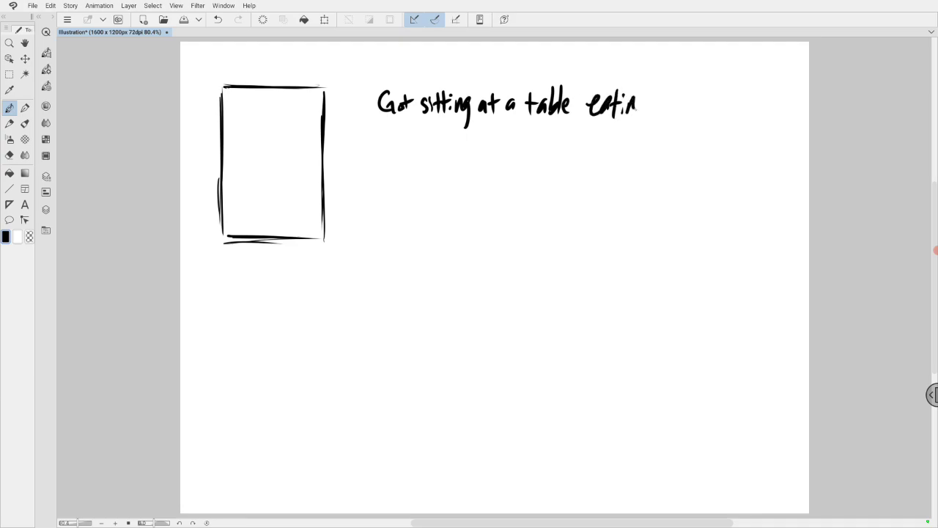
{"action": "left_click_drag", "start_coordinate": [639, 99], "coordinate": [636, 131]}
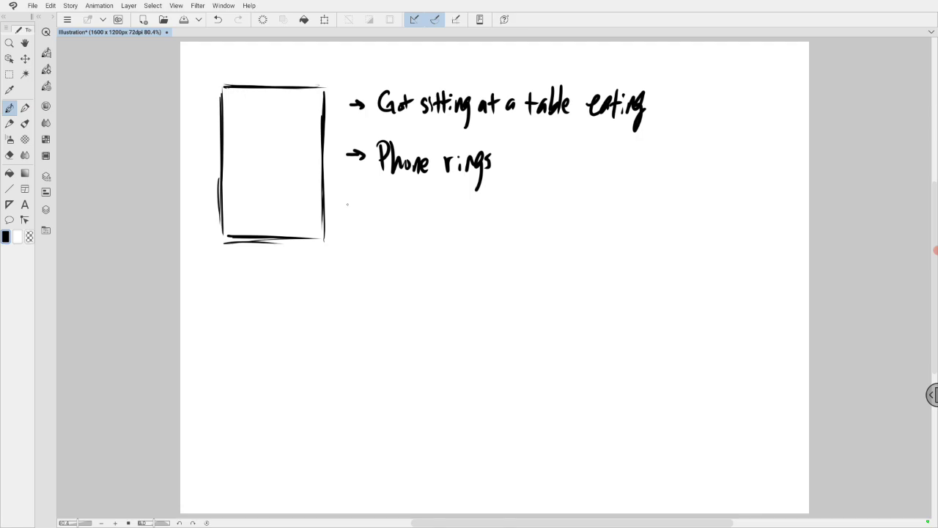
{"action": "left_click_drag", "start_coordinate": [345, 205], "coordinate": [400, 212]}
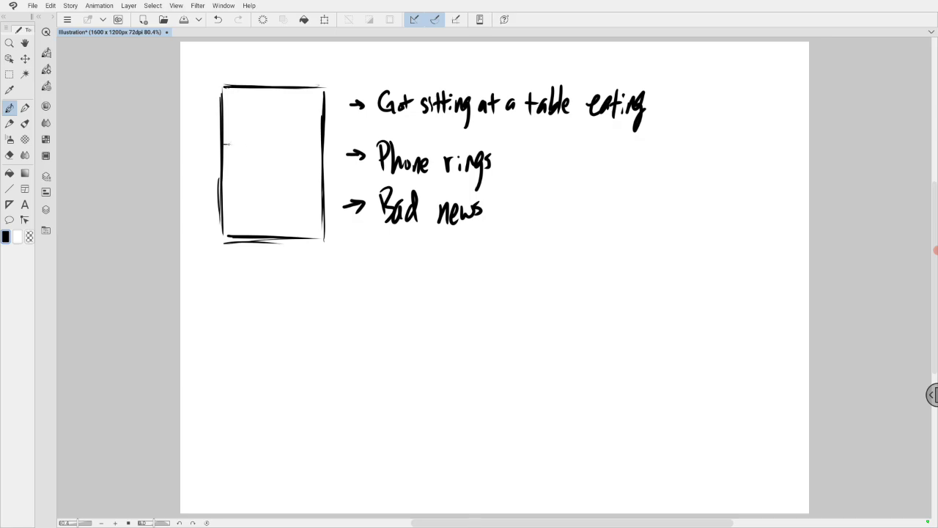
{"action": "left_click_drag", "start_coordinate": [224, 143], "coordinate": [319, 144]}
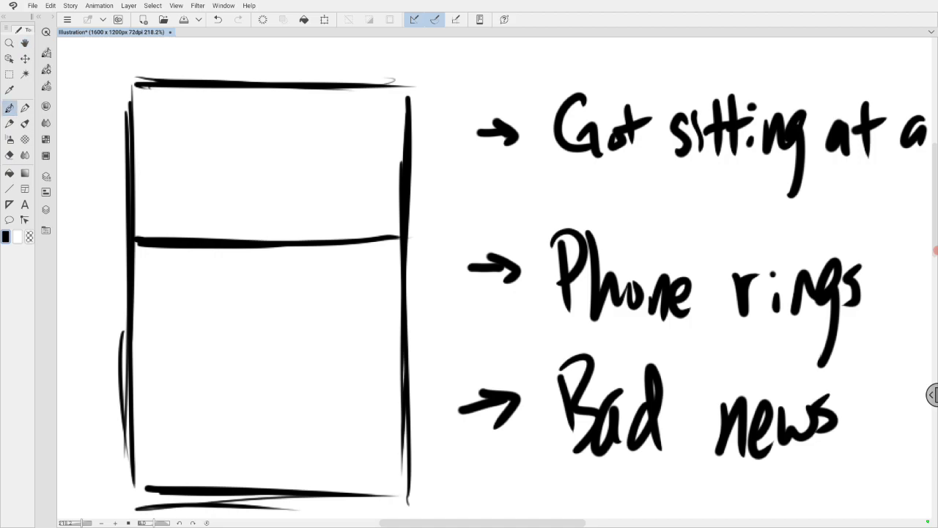
Mark a short tick beside the Phone rings arrow and pick a One True Pencil variant.
{"action": "left_click_drag", "start_coordinate": [436, 235], "coordinate": [434, 293]}
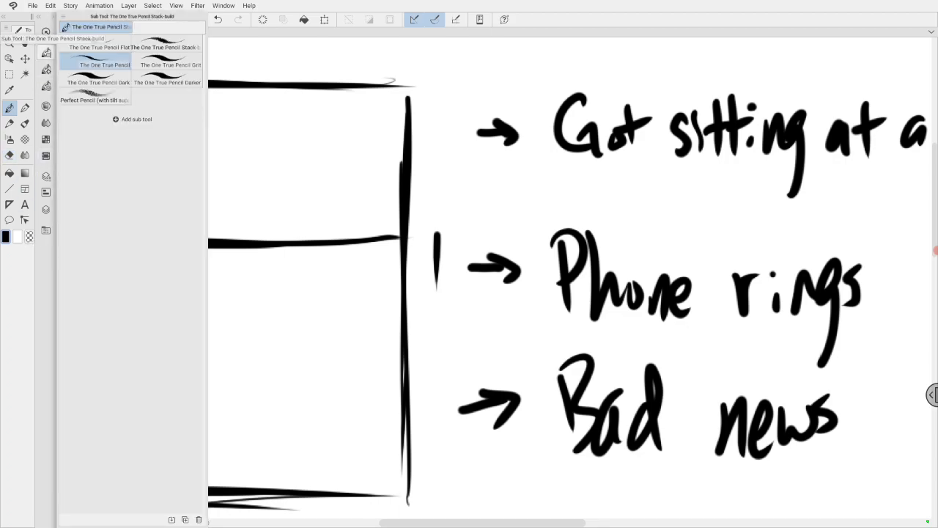
{"action": "left_click", "coordinate": [167, 47]}
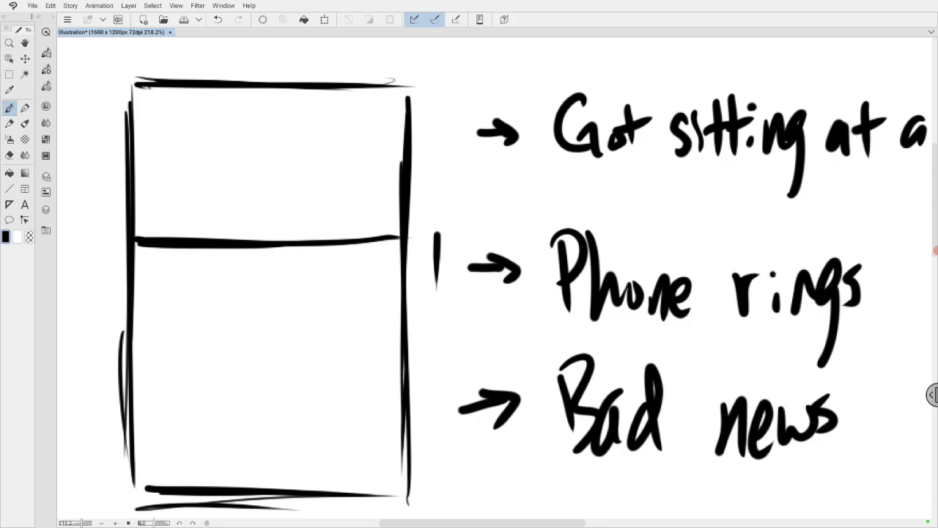
Draw a bold arrow at the frame's top-left corner and an oval table outline.
{"action": "left_click_drag", "start_coordinate": [134, 88], "coordinate": [94, 65]}
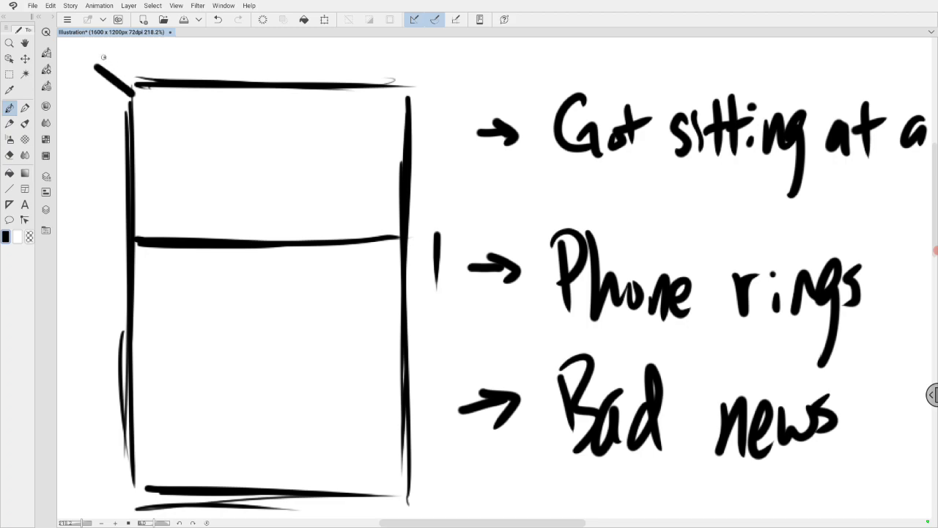
{"action": "left_click_drag", "start_coordinate": [95, 66], "coordinate": [128, 95]}
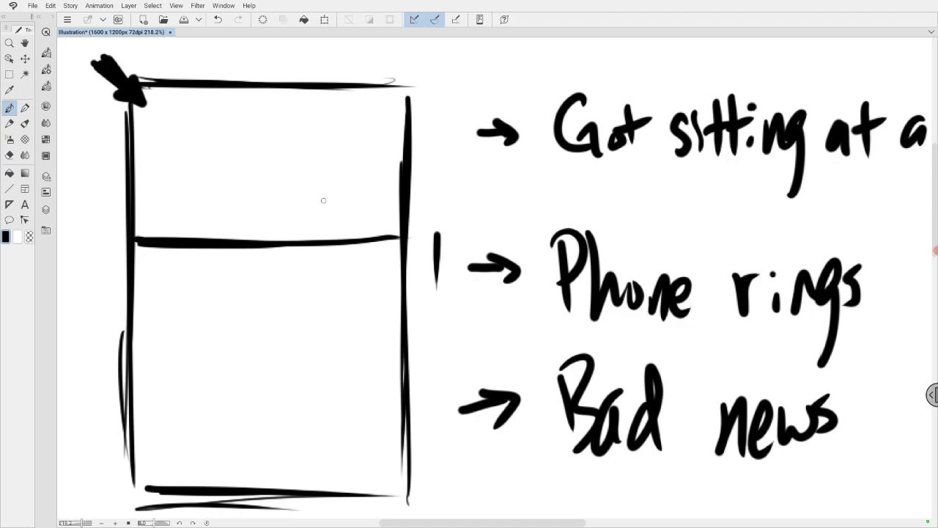
{"action": "left_click_drag", "start_coordinate": [264, 200], "coordinate": [355, 199]}
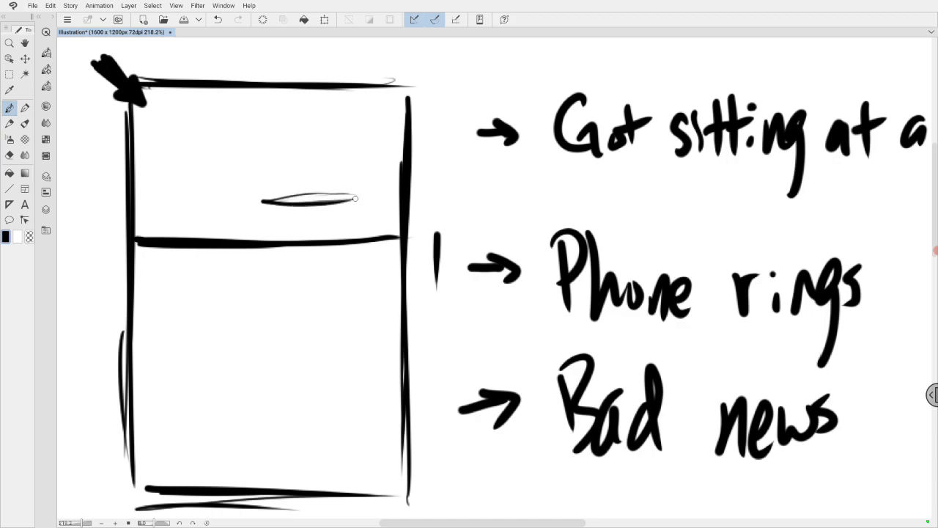
{"action": "left_click_drag", "start_coordinate": [356, 198], "coordinate": [251, 201]}
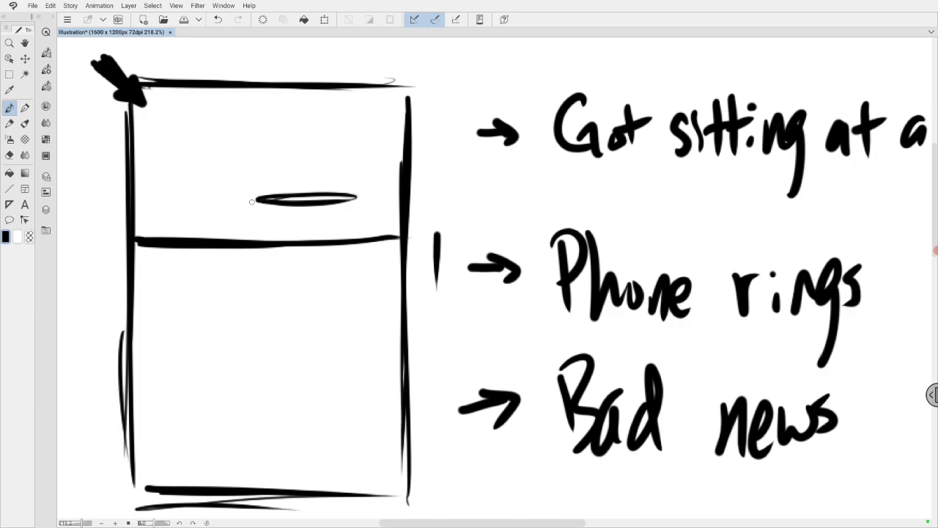
{"action": "left_click_drag", "start_coordinate": [253, 201], "coordinate": [373, 198]}
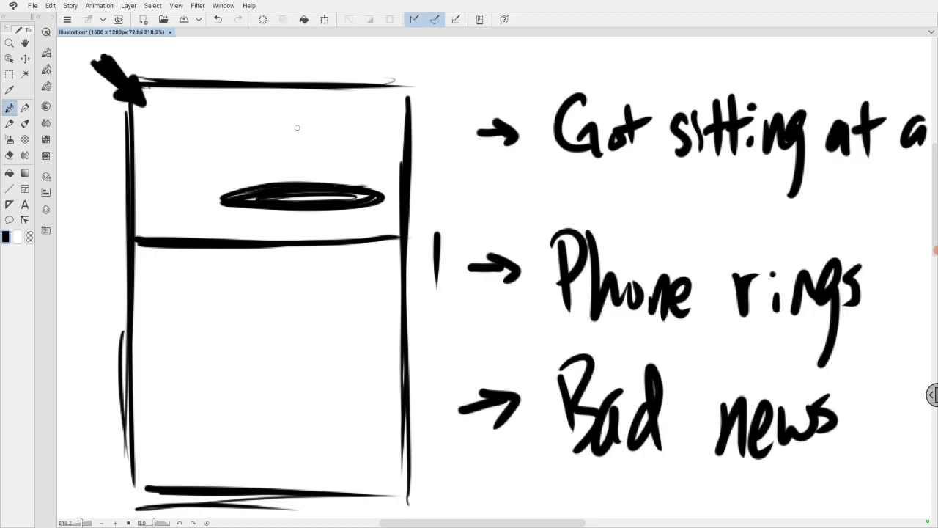
Sketch the seated character's head, hair and body, then table legs and an oval.
{"action": "left_click_drag", "start_coordinate": [286, 120], "coordinate": [299, 145]}
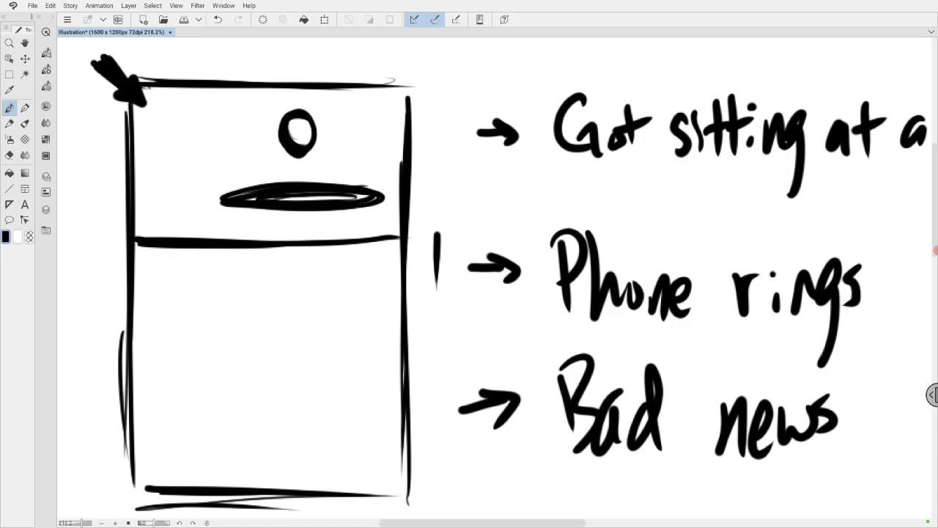
{"action": "left_click_drag", "start_coordinate": [307, 135], "coordinate": [329, 151]}
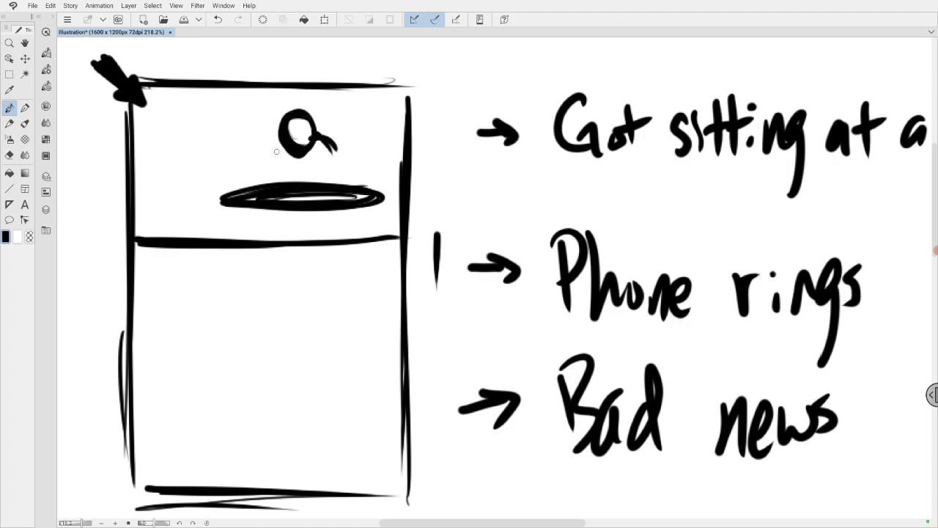
{"action": "left_click_drag", "start_coordinate": [293, 146], "coordinate": [257, 179]}
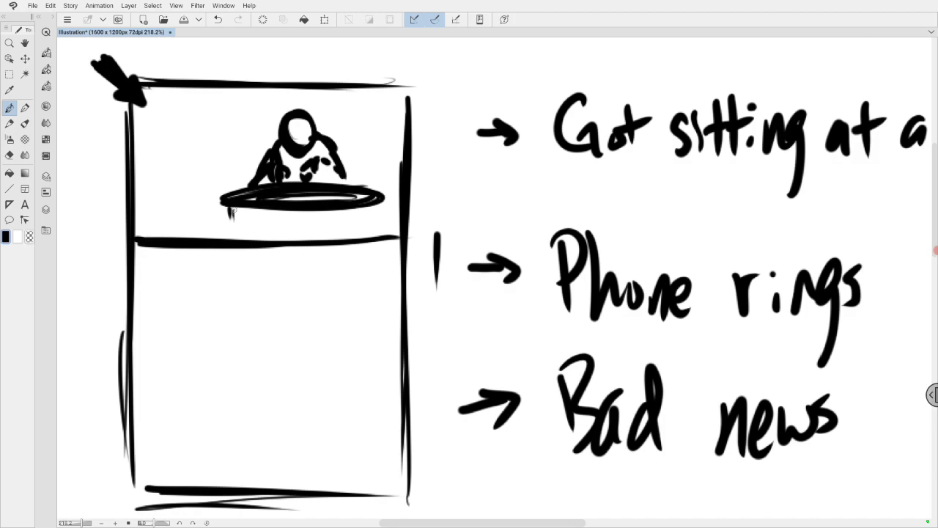
{"action": "left_click_drag", "start_coordinate": [235, 212], "coordinate": [327, 220]}
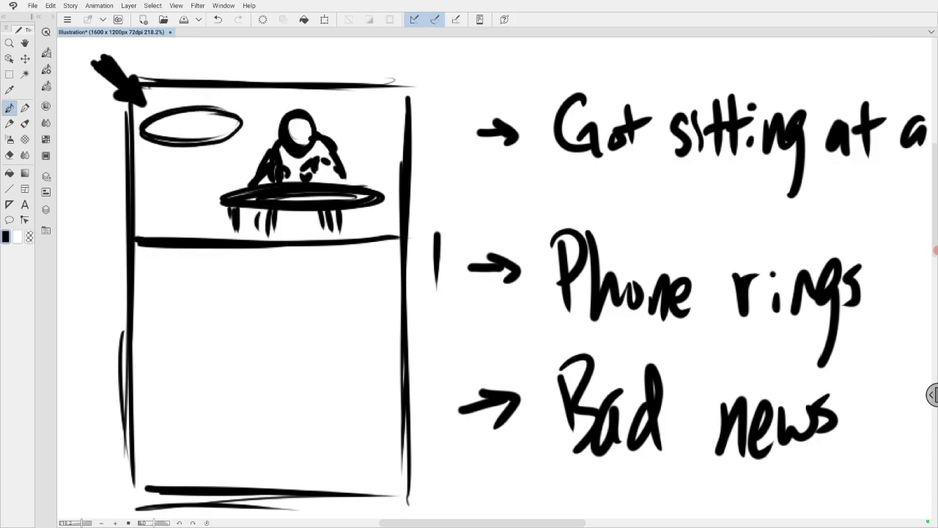
Add floating ovals around the figure and a slash line, undoing the unwanted stroke.
{"action": "left_click_drag", "start_coordinate": [183, 154], "coordinate": [242, 172]}
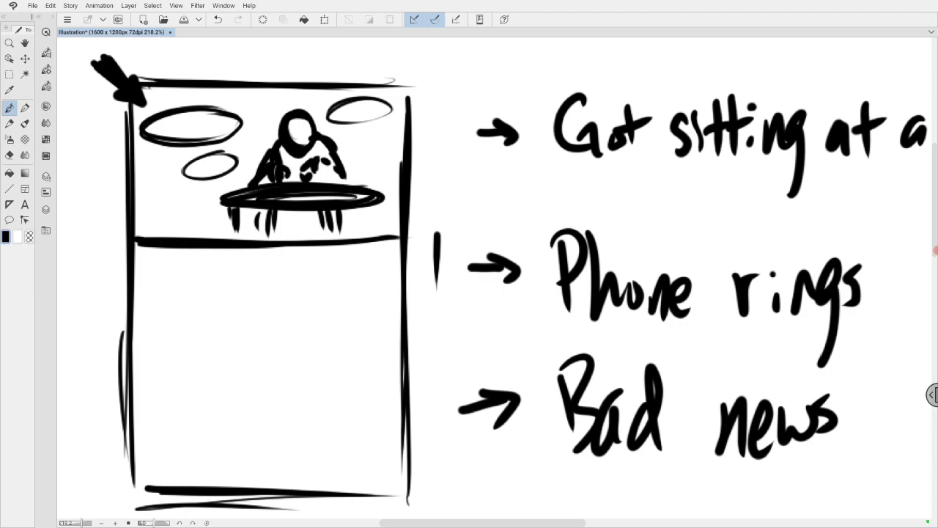
{"action": "left_click_drag", "start_coordinate": [147, 66], "coordinate": [192, 146]}
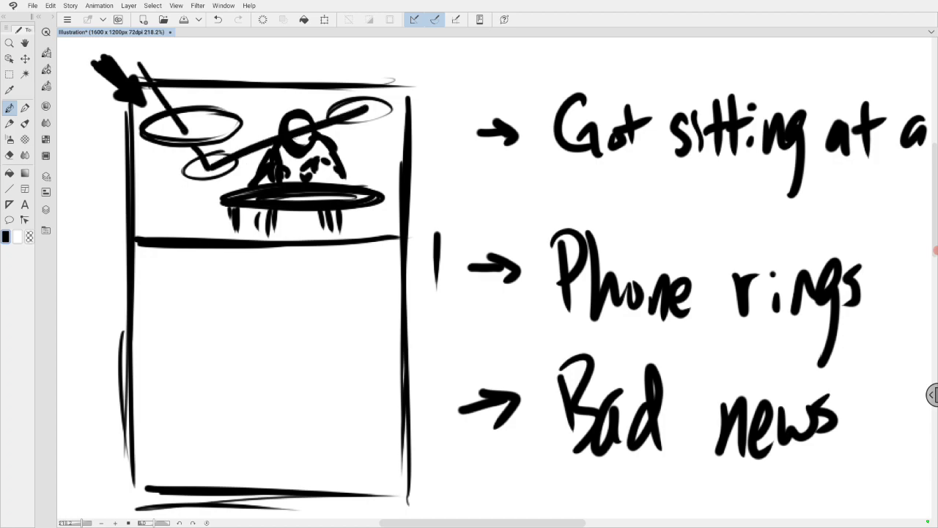
{"action": "left_click", "coordinate": [218, 19]}
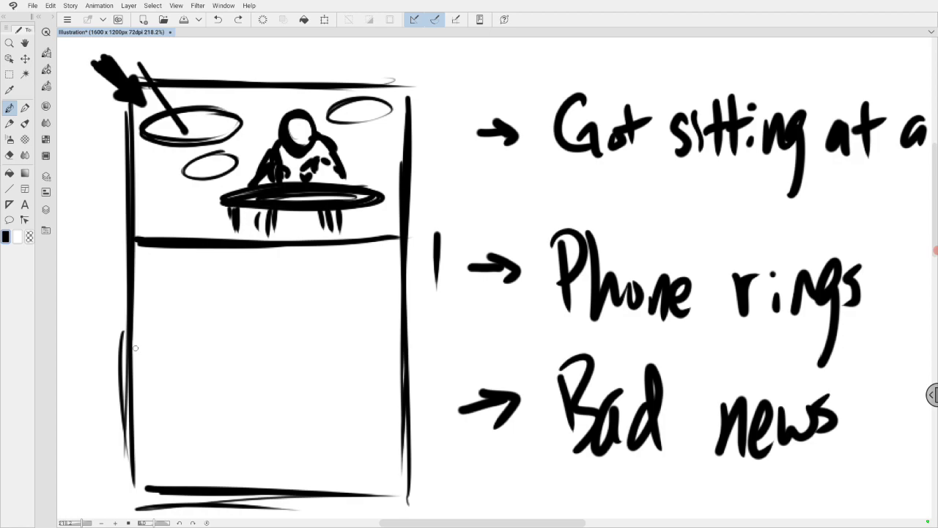
Draw a bold lower panel divider, hatch the middle panel, and sketch the tilted phone inside.
{"action": "left_click_drag", "start_coordinate": [135, 348], "coordinate": [403, 352]}
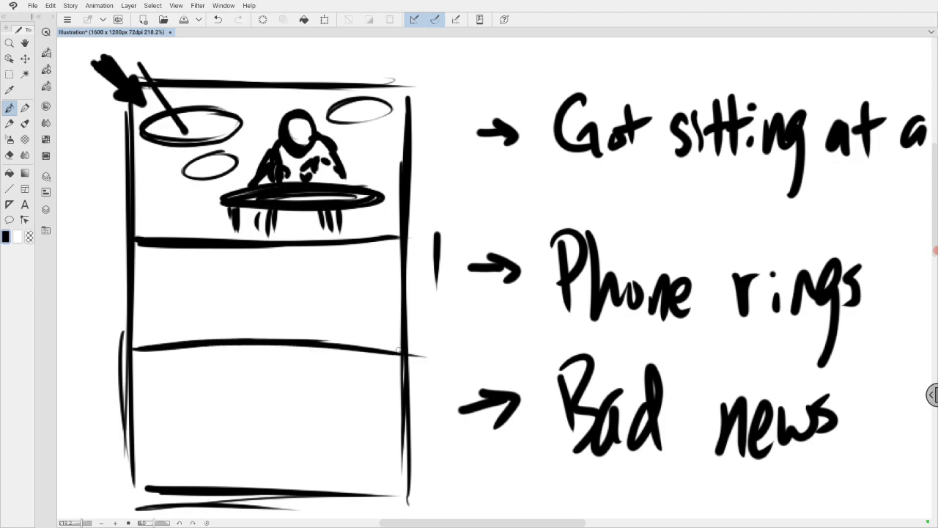
{"action": "left_click_drag", "start_coordinate": [136, 350], "coordinate": [410, 350]}
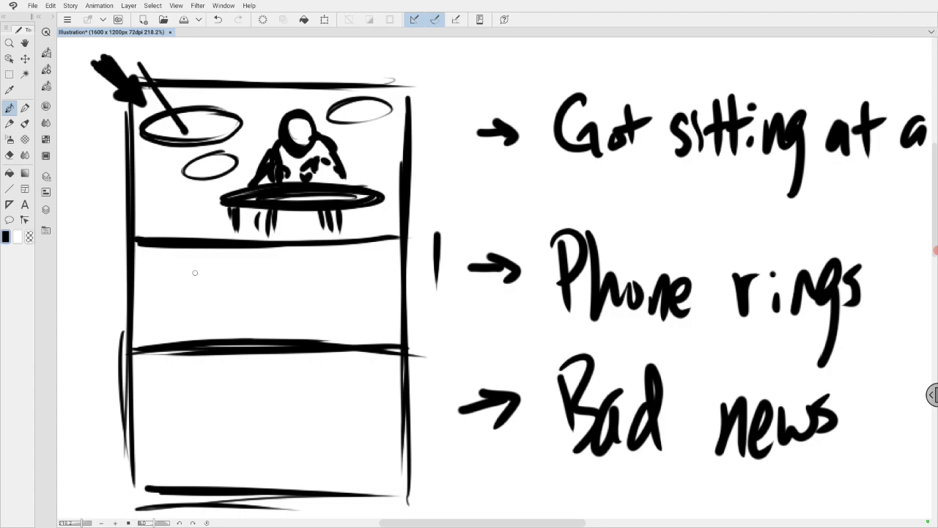
{"action": "left_click_drag", "start_coordinate": [175, 249], "coordinate": [242, 341]}
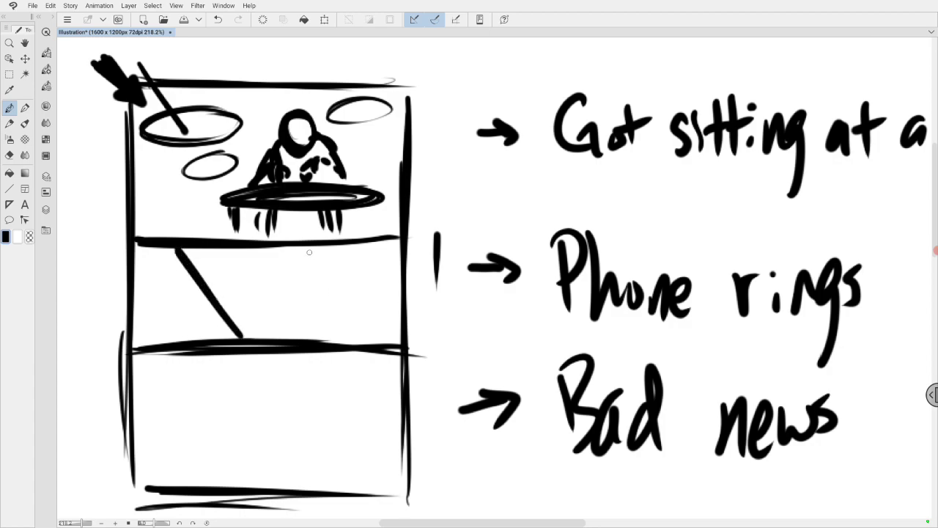
{"action": "left_click_drag", "start_coordinate": [311, 253], "coordinate": [367, 334]}
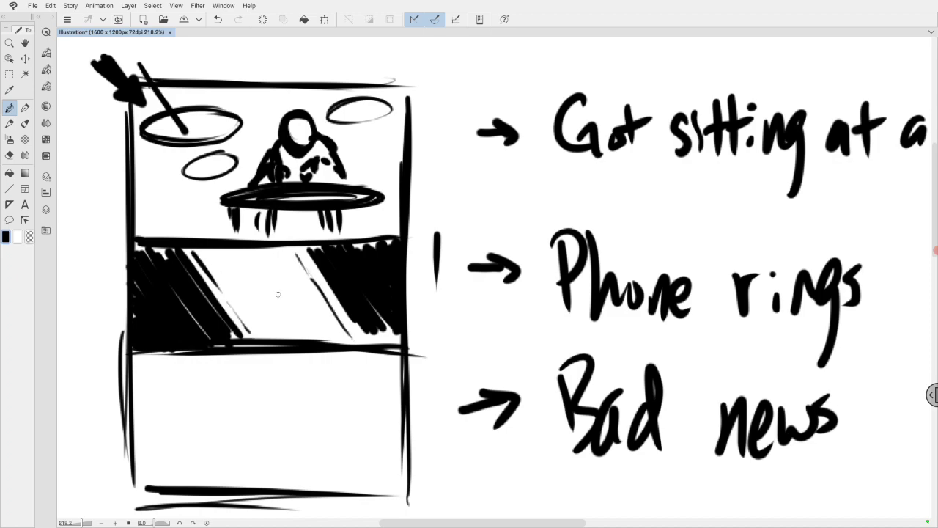
{"action": "left_click_drag", "start_coordinate": [277, 294], "coordinate": [286, 322]}
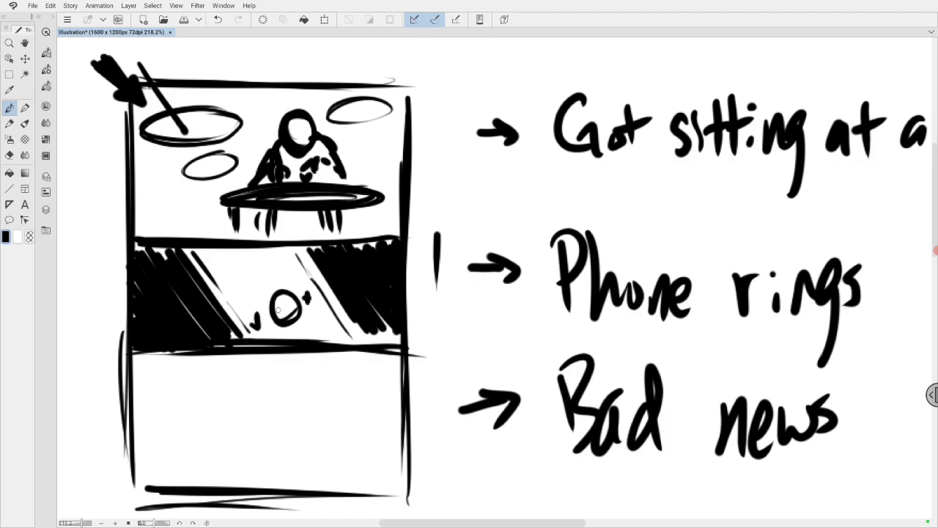
{"action": "mouse_move", "coordinate": [280, 312]}
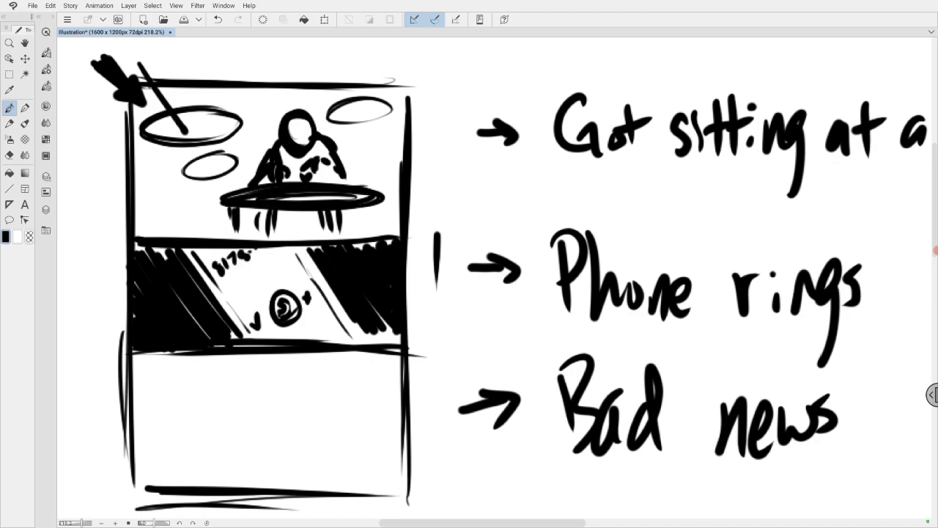
{"action": "left_click_drag", "start_coordinate": [246, 282], "coordinate": [277, 277]}
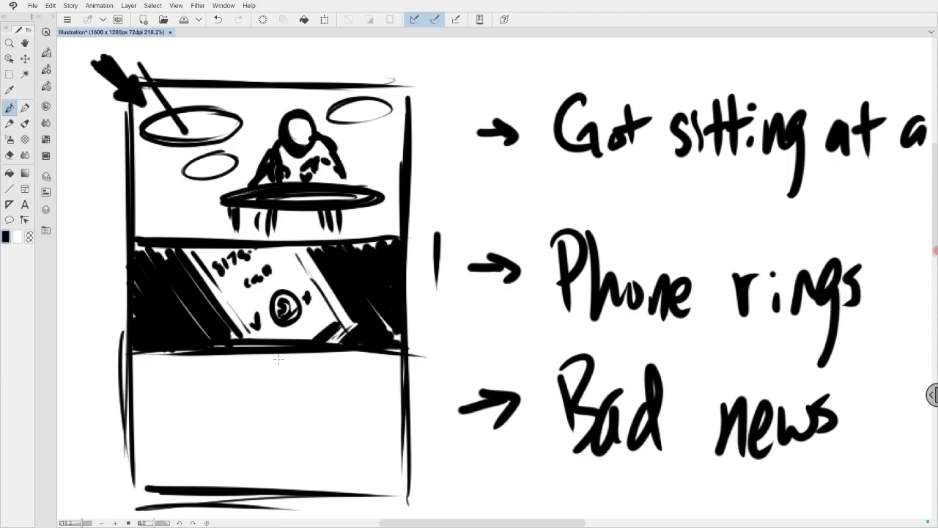
Split the bottom tier with a vertical divider, rough in a character, and erase the head back.
{"action": "left_click_drag", "start_coordinate": [279, 352], "coordinate": [279, 484]}
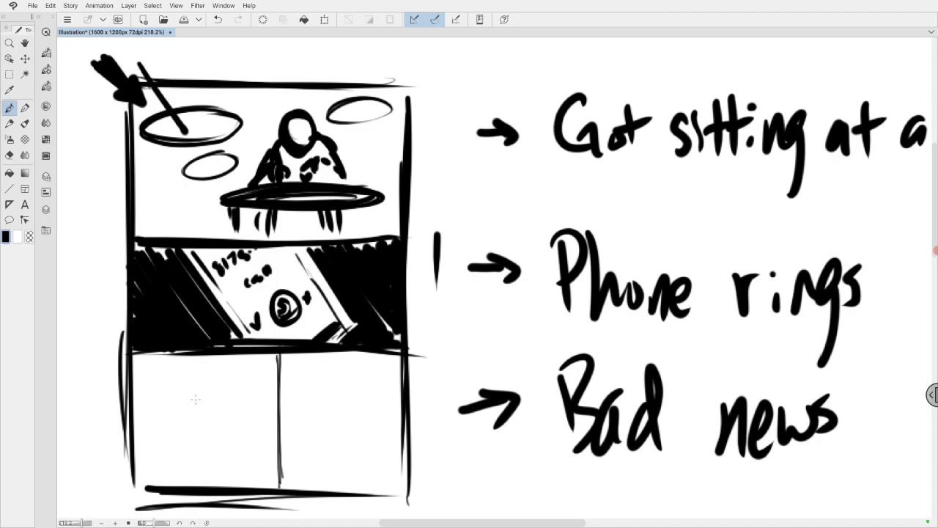
{"action": "mouse_move", "coordinate": [174, 423]}
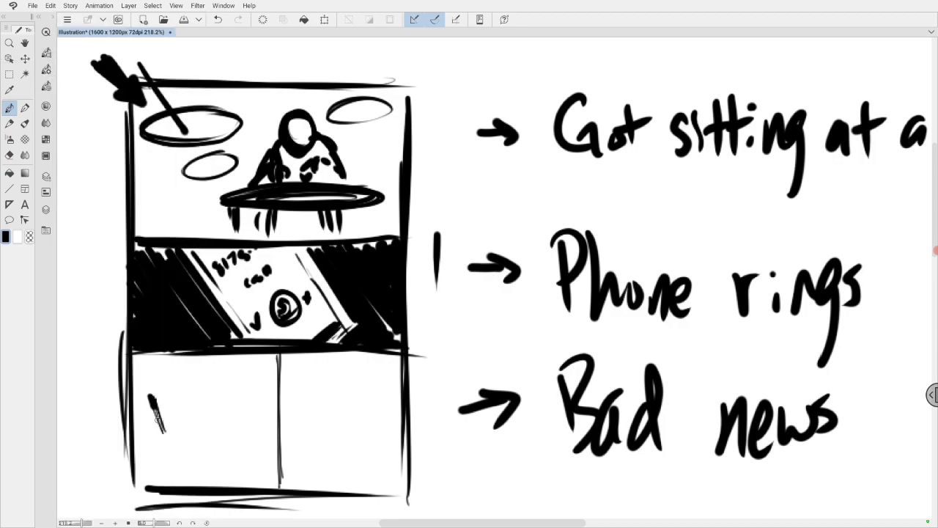
{"action": "left_click_drag", "start_coordinate": [153, 399], "coordinate": [160, 447]}
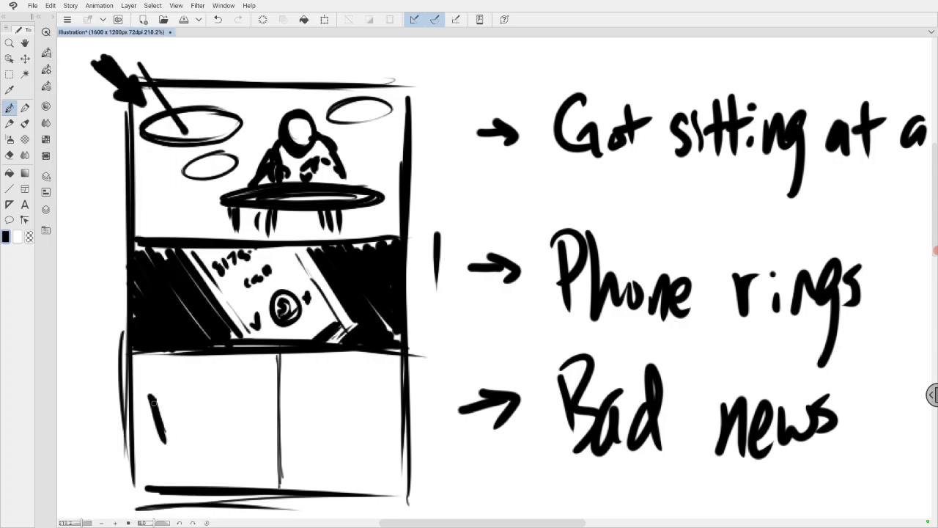
{"action": "left_click_drag", "start_coordinate": [154, 410], "coordinate": [157, 439]}
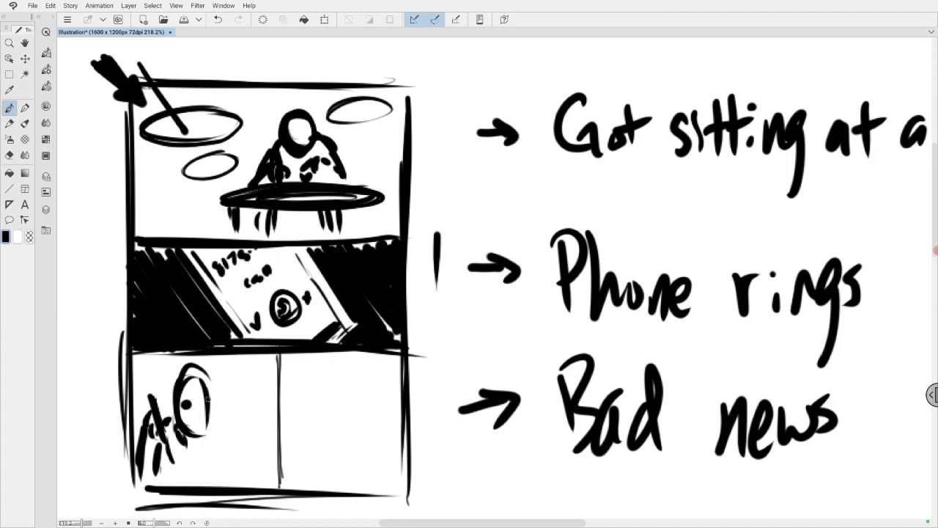
{"action": "left_click_drag", "start_coordinate": [198, 381], "coordinate": [198, 425]}
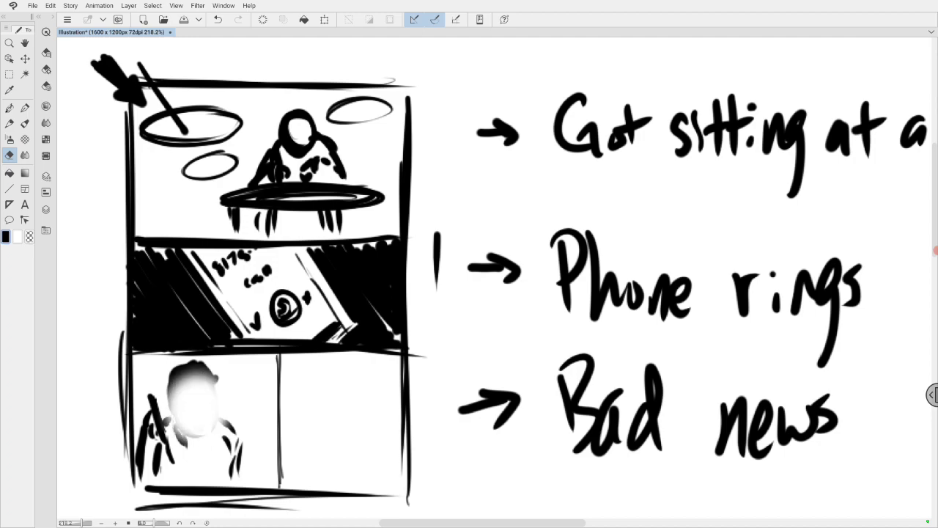
Redraw the character with the pencil: a frowning face, hair, and a phone at the ear.
{"action": "left_click", "coordinate": [10, 108]}
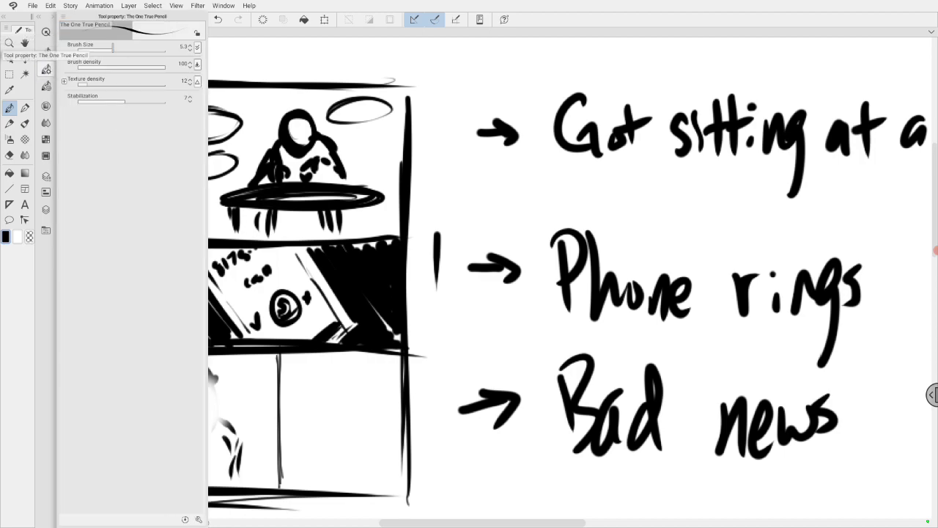
{"action": "left_click_drag", "start_coordinate": [112, 47], "coordinate": [96, 47]}
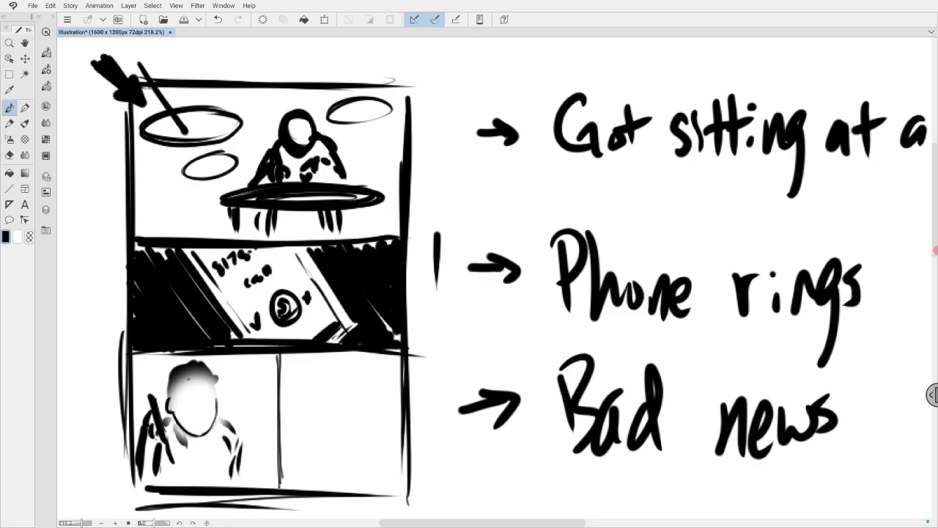
{"action": "left_click_drag", "start_coordinate": [176, 366], "coordinate": [205, 389]}
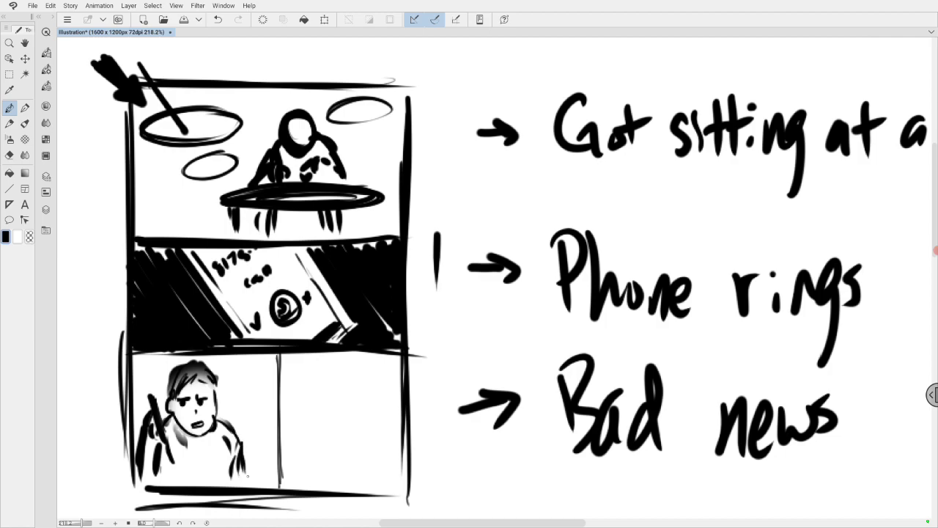
{"action": "left_click_drag", "start_coordinate": [167, 392], "coordinate": [159, 421]}
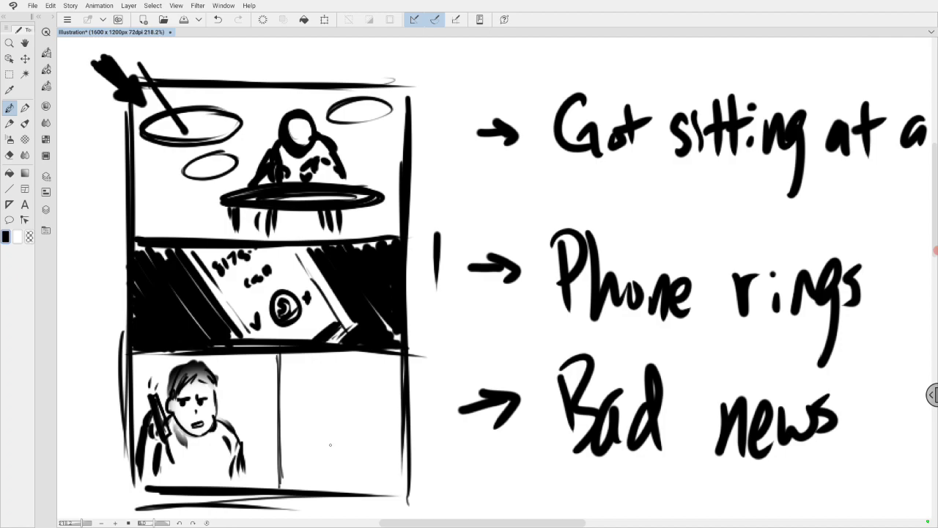
Sketch a gaping mouth, wide eyes, eyebrows, spiky hair and phone edge in the bottom-right panel.
{"action": "left_click_drag", "start_coordinate": [322, 443], "coordinate": [333, 439]}
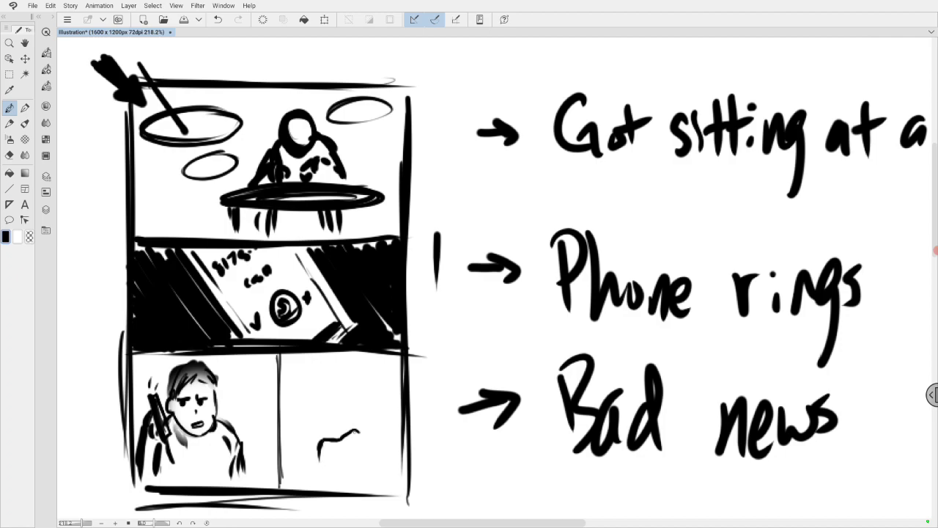
{"action": "left_click_drag", "start_coordinate": [319, 443], "coordinate": [359, 461]}
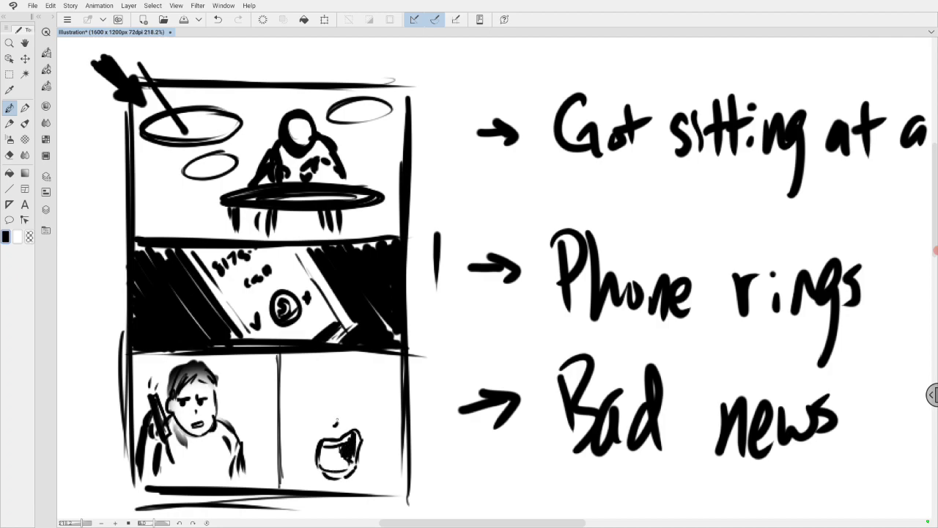
{"action": "left_click_drag", "start_coordinate": [293, 392], "coordinate": [307, 384]}
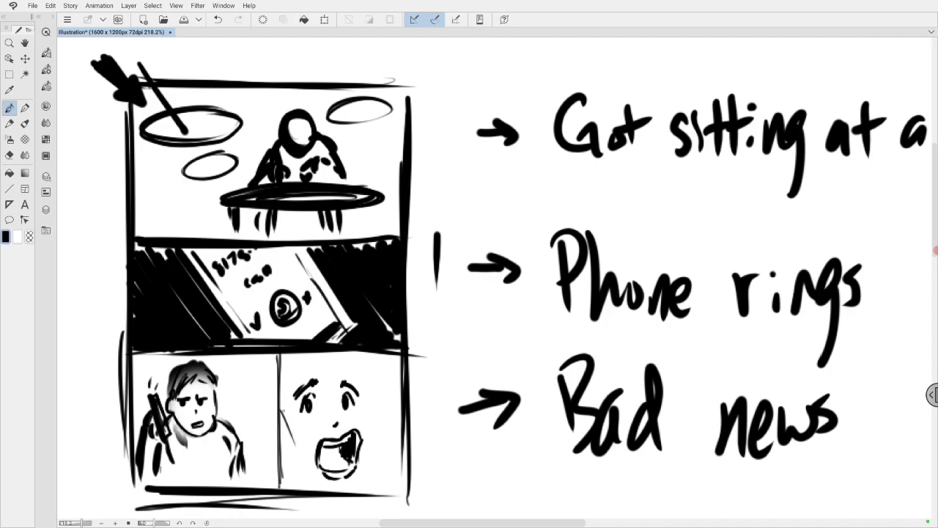
{"action": "left_click_drag", "start_coordinate": [285, 414], "coordinate": [286, 473]}
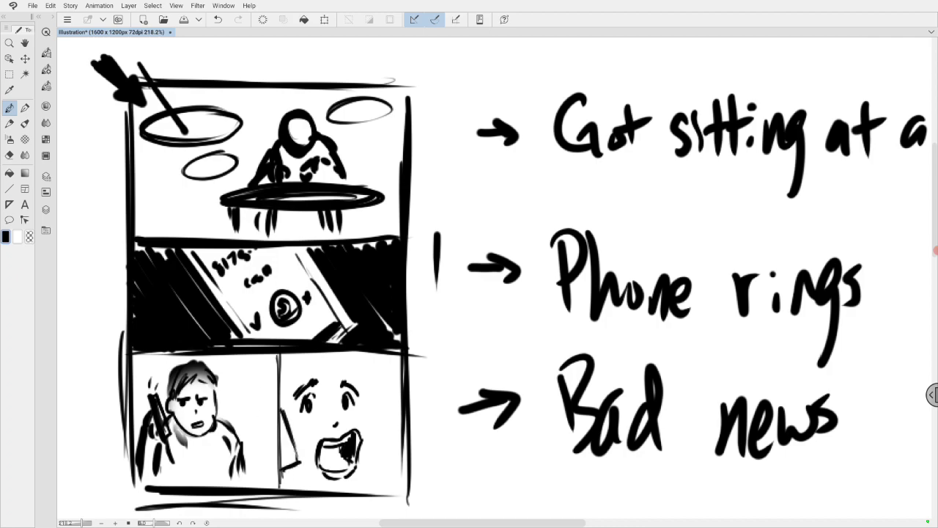
{"action": "left_click_drag", "start_coordinate": [286, 411], "coordinate": [293, 476]}
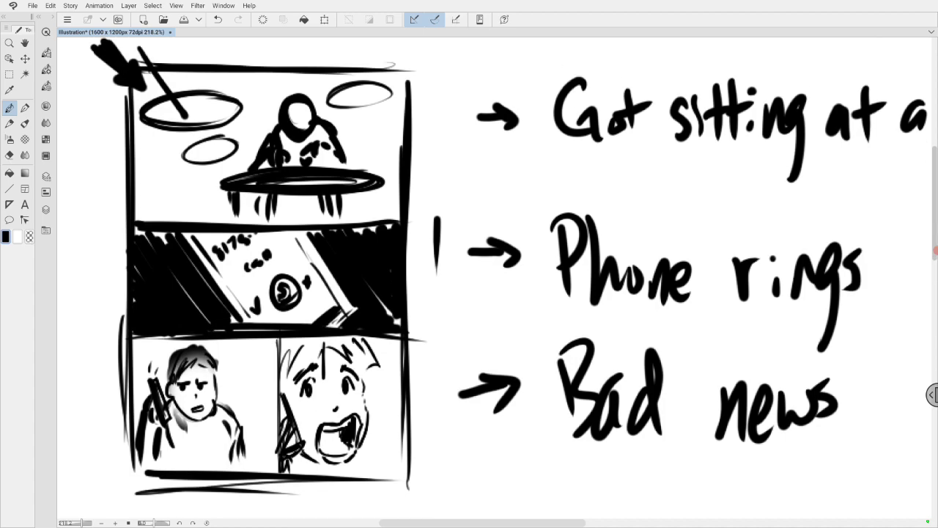
Scroll down the canvas below the first thumbnail to start the next one.
{"action": "scroll", "scroll_direction": "down", "scroll_amount": 3}
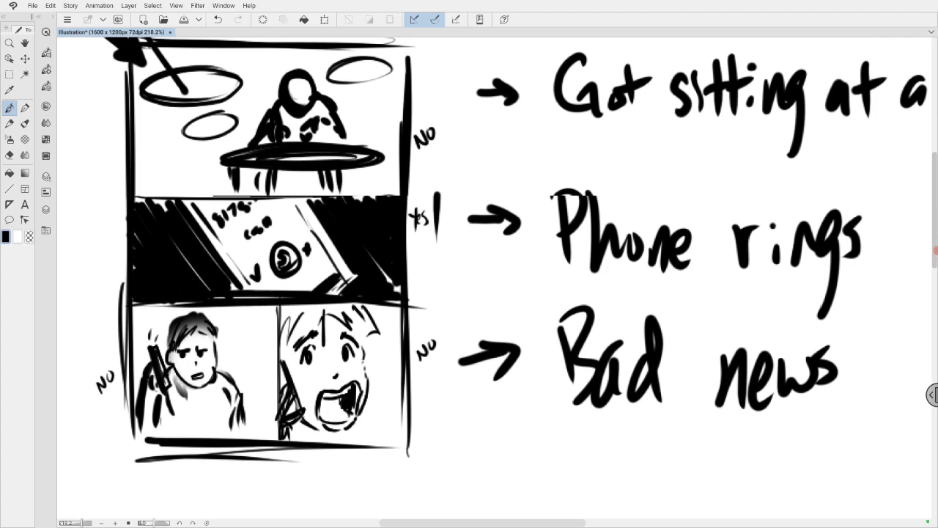
{"action": "scroll", "scroll_direction": "down", "scroll_amount": 3}
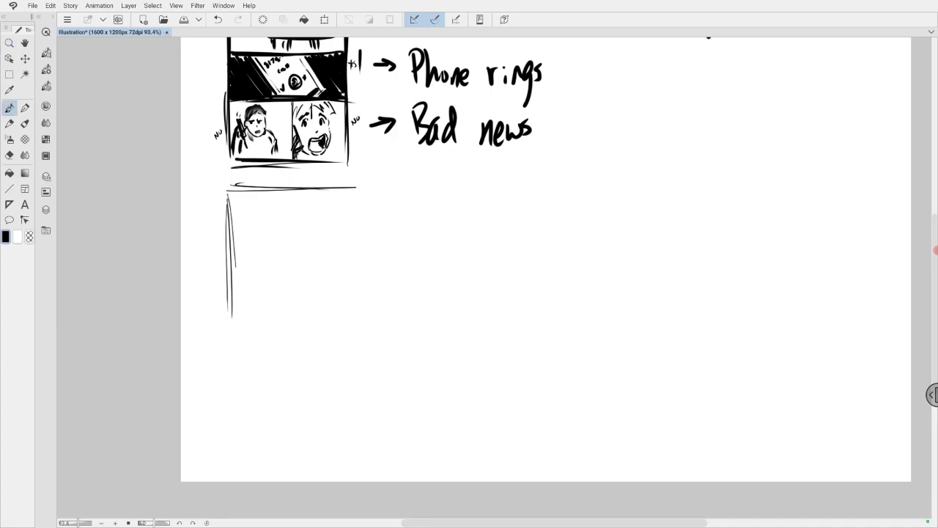
Close the new box, add two tier dividers, arrow in from YES, and sketch the tier-two phone.
{"action": "left_click_drag", "start_coordinate": [352, 194], "coordinate": [352, 330]}
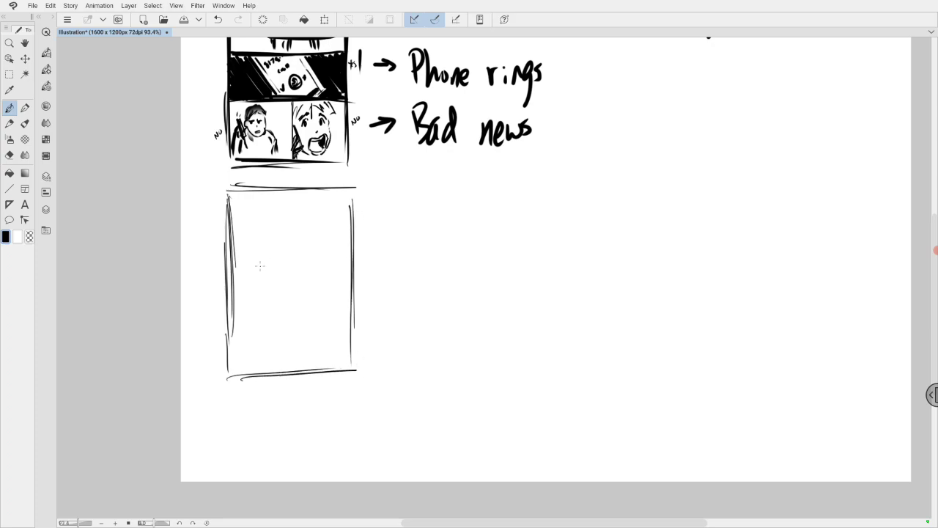
{"action": "left_click_drag", "start_coordinate": [233, 256], "coordinate": [351, 254]}
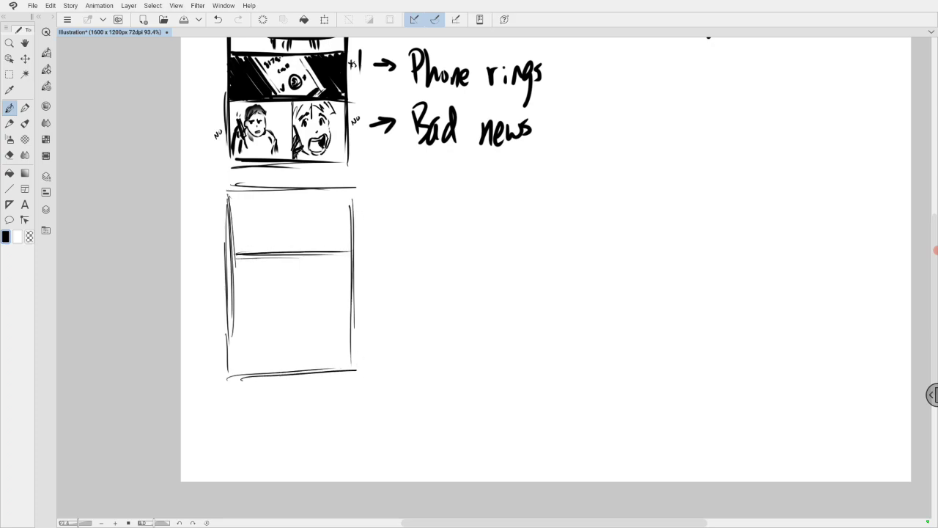
{"action": "left_click_drag", "start_coordinate": [234, 304], "coordinate": [352, 302]}
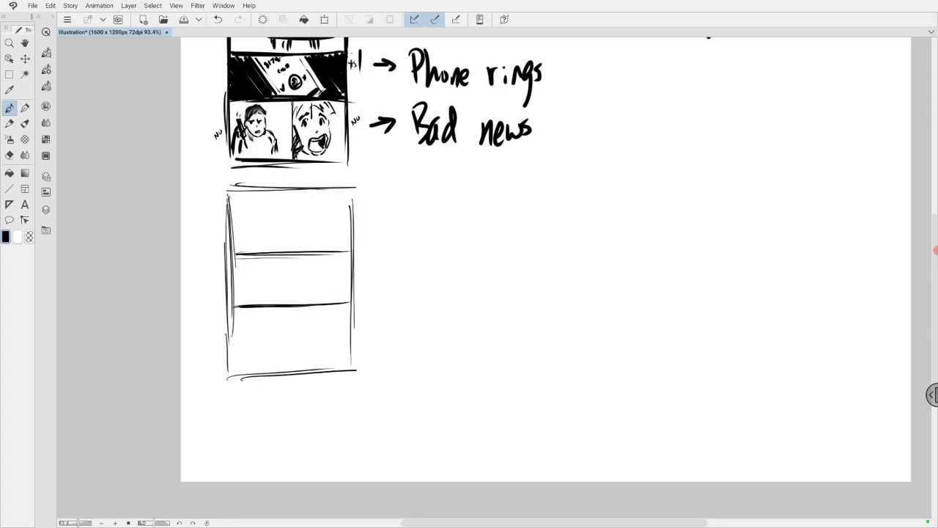
{"action": "left_click_drag", "start_coordinate": [350, 57], "coordinate": [370, 113]}
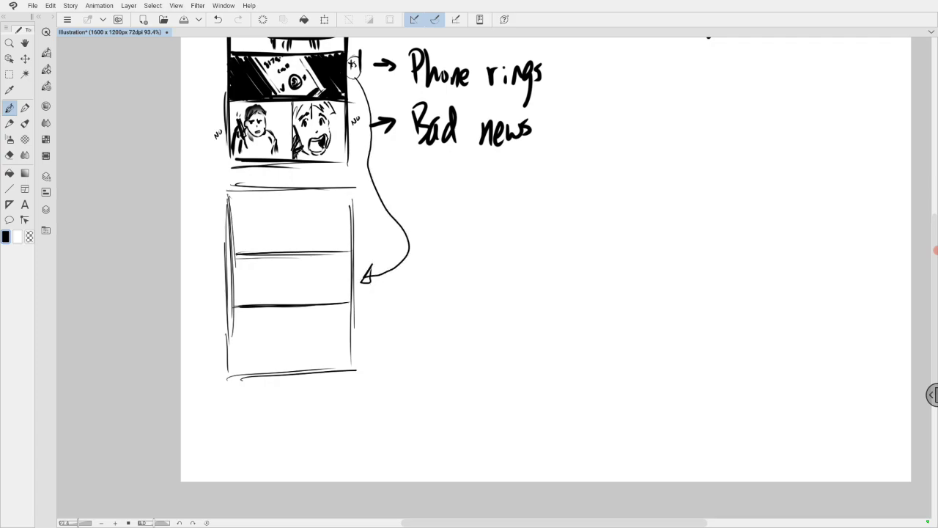
{"action": "left_click_drag", "start_coordinate": [251, 259], "coordinate": [292, 307]}
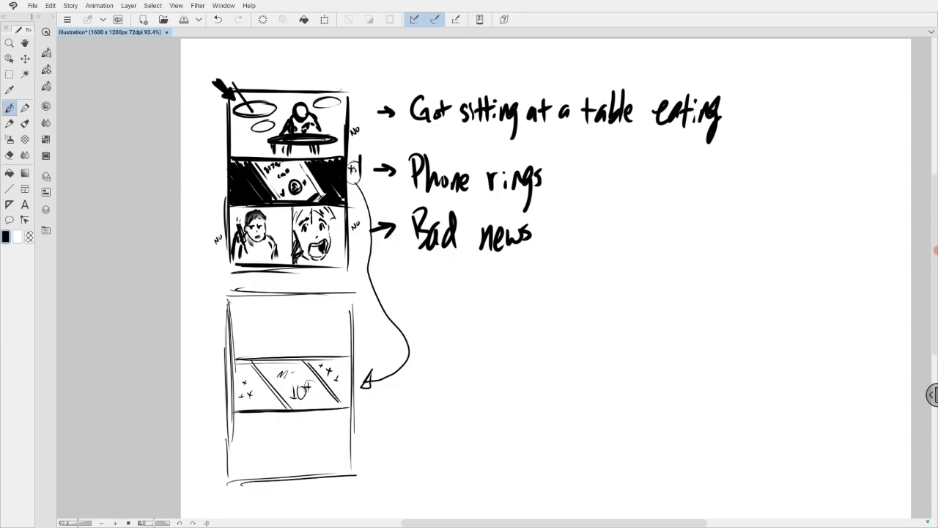
{"action": "mouse_move", "coordinate": [288, 301]}
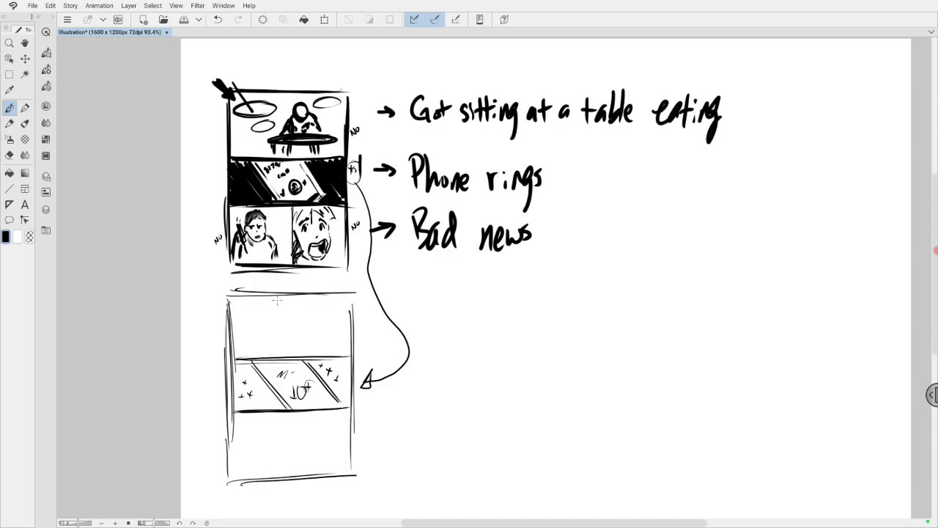
{"action": "mouse_move", "coordinate": [273, 319]}
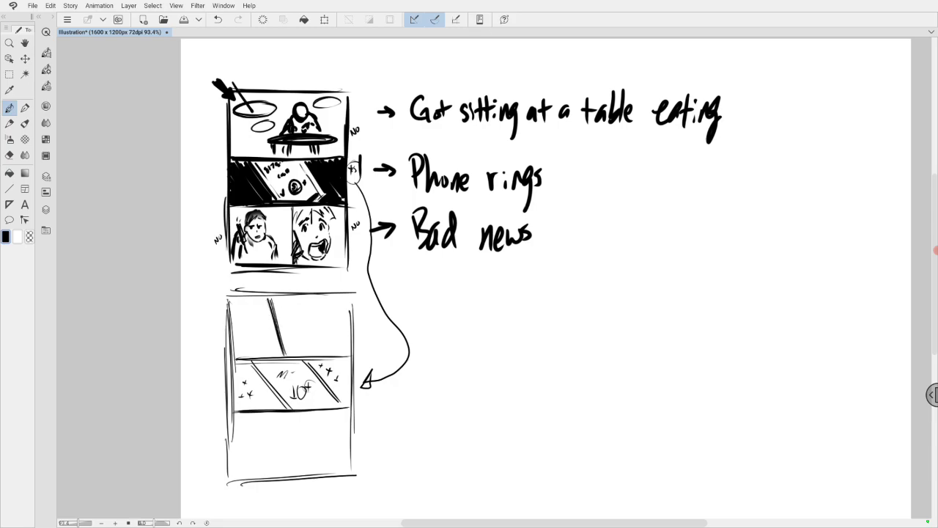
{"action": "mouse_move", "coordinate": [238, 326]}
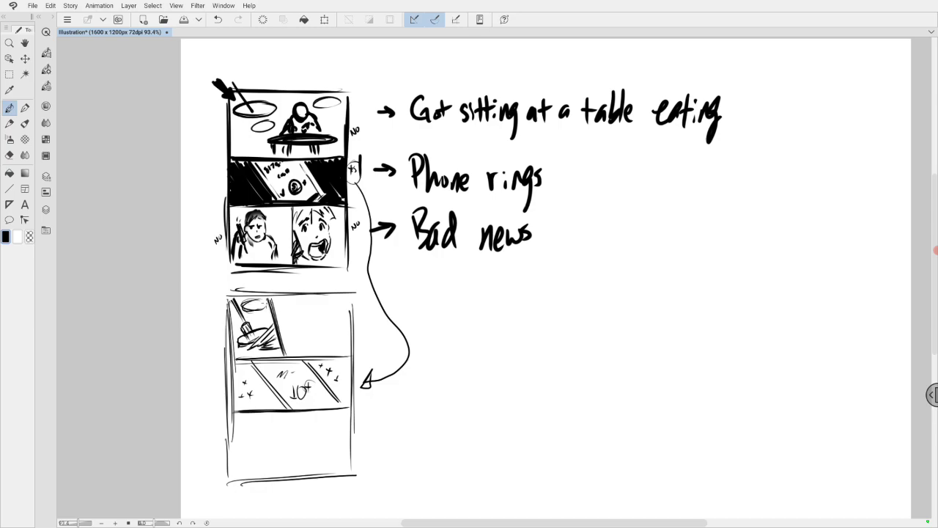
{"action": "mouse_move", "coordinate": [293, 305]}
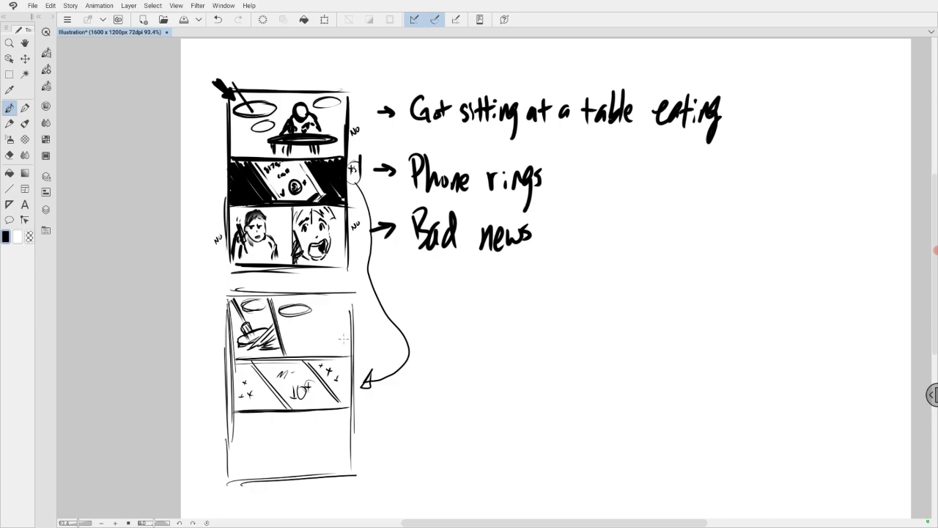
{"action": "mouse_move", "coordinate": [318, 331]}
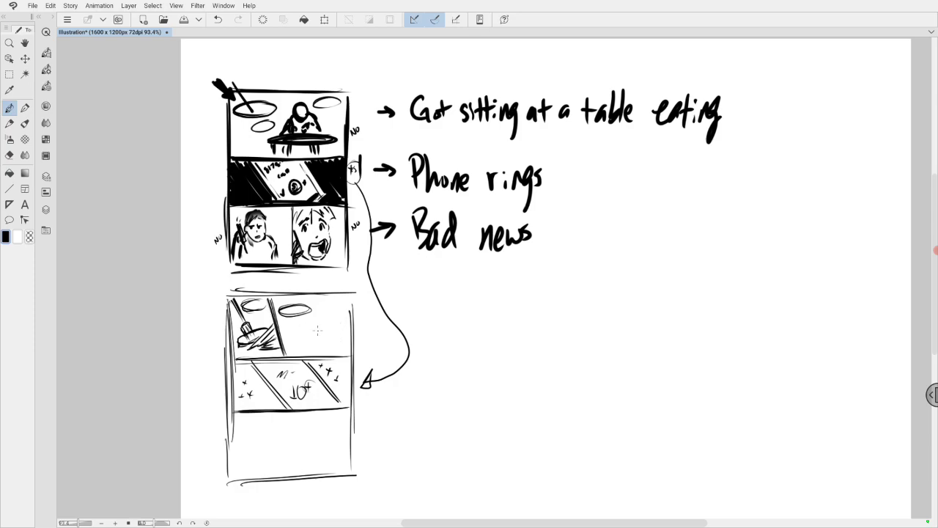
Sketch plates, a table and a seated eating figure, with 'Yum!' lettered alongside.
{"action": "left_click_drag", "start_coordinate": [328, 341], "coordinate": [344, 337]}
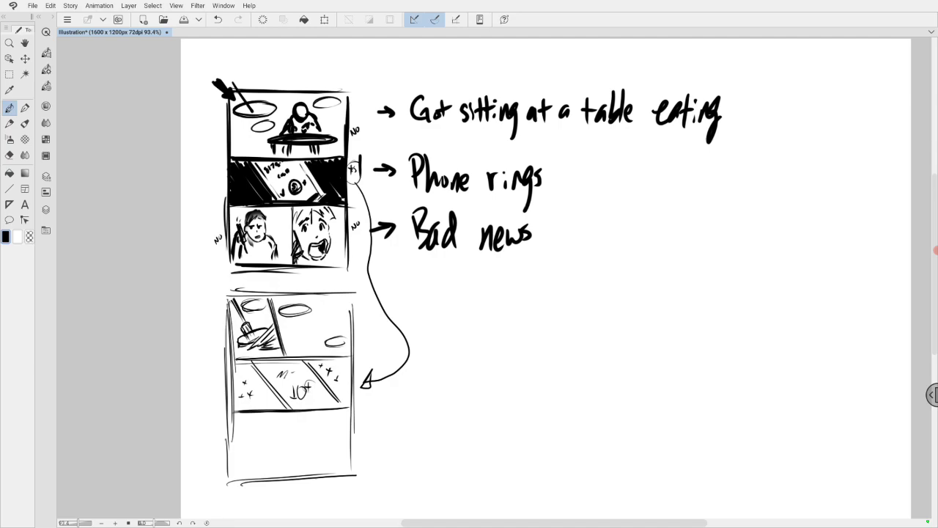
{"action": "left_click", "coordinate": [10, 154]}
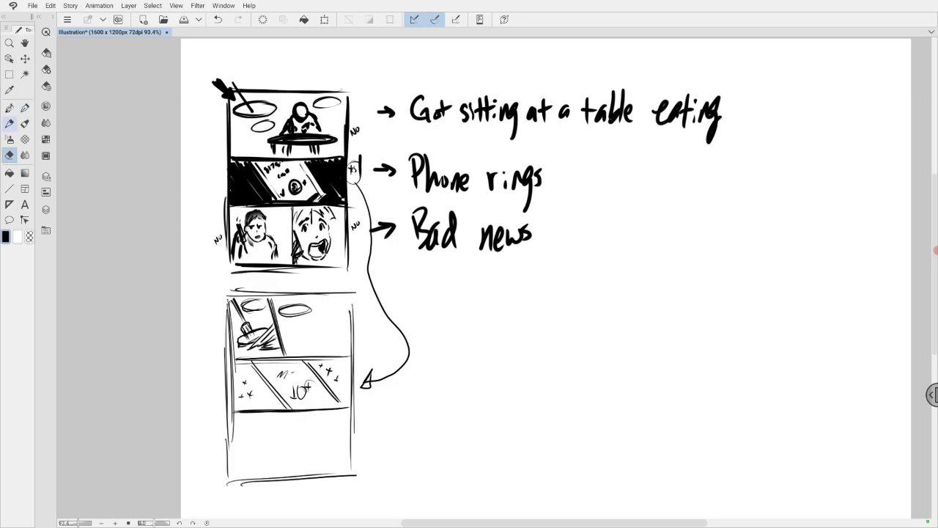
{"action": "left_click", "coordinate": [10, 108]}
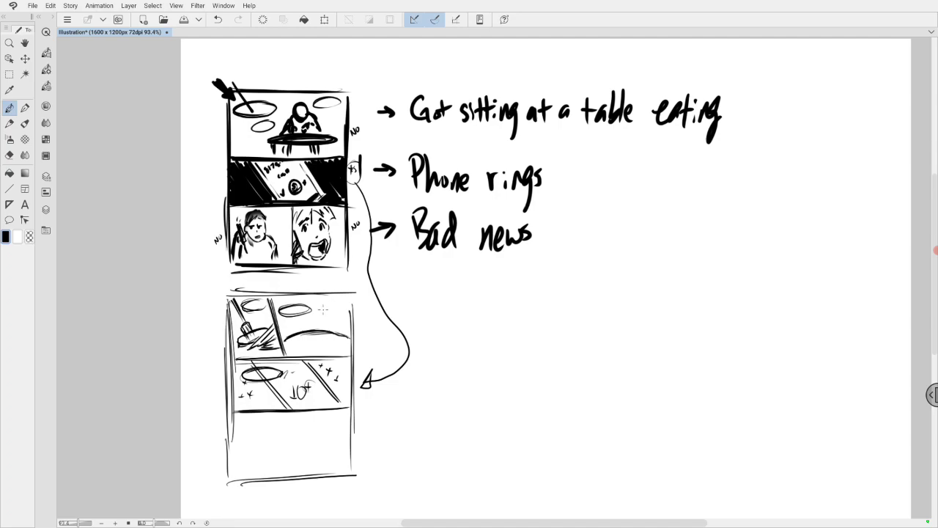
{"action": "left_click", "coordinate": [328, 310]}
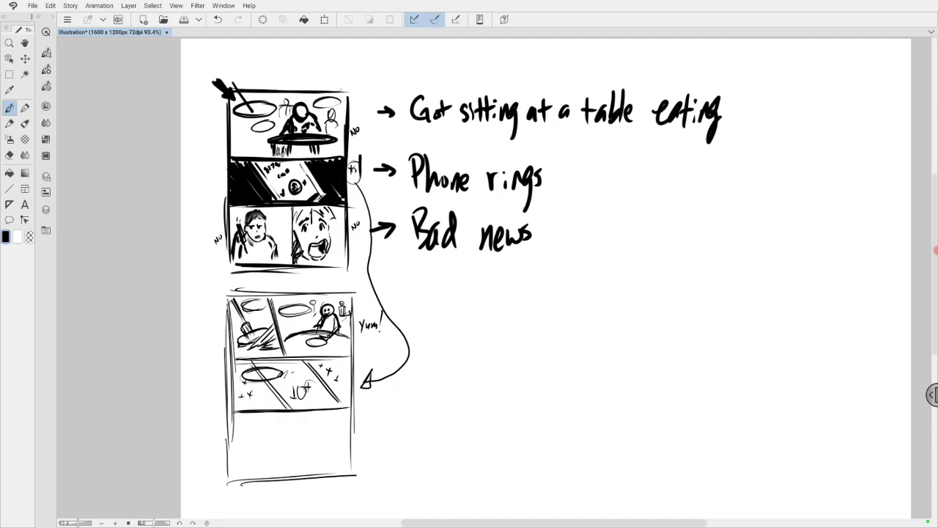
{"action": "left_click", "coordinate": [24, 58]}
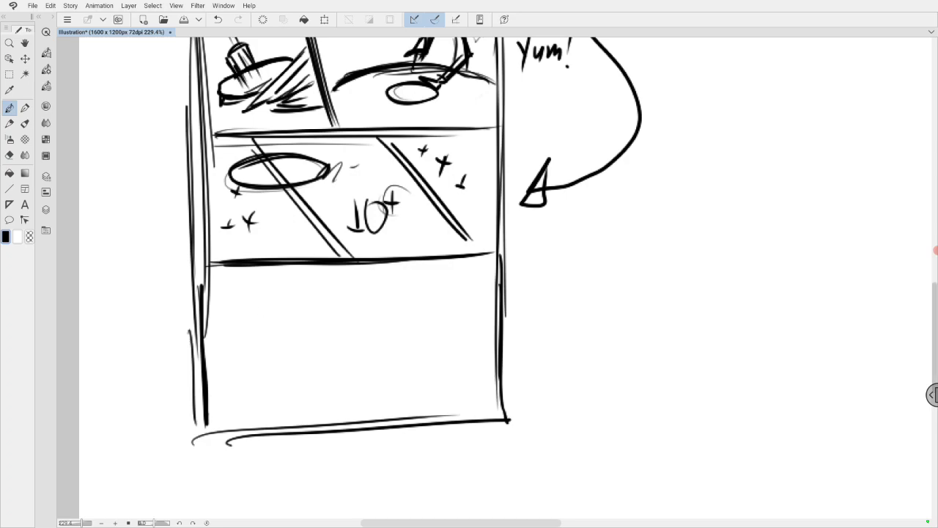
Scroll down to the lower thumbnail at about 229% zoom.
{"action": "scroll", "scroll_direction": "down", "scroll_amount": 3}
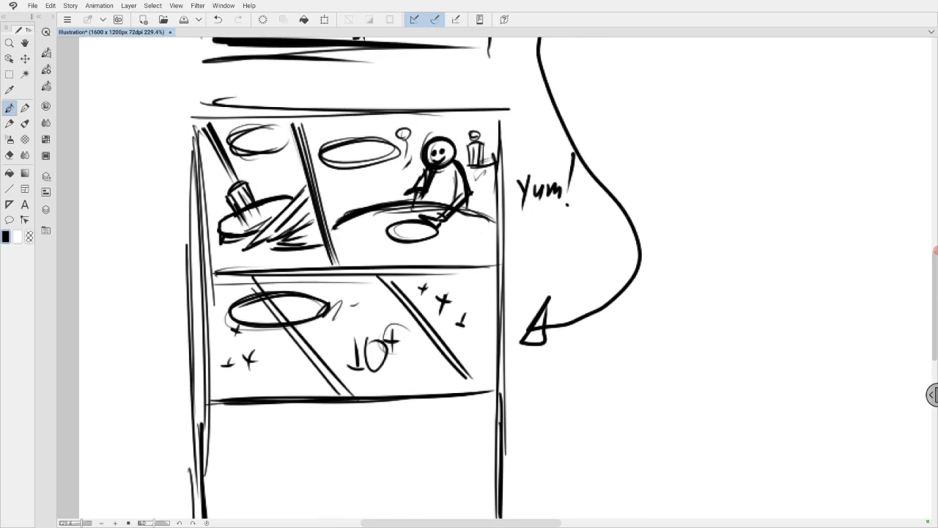
Draw the bottom and right edges of a new tier box beneath the lower thumbnail.
{"action": "scroll", "scroll_direction": "down", "scroll_amount": 3}
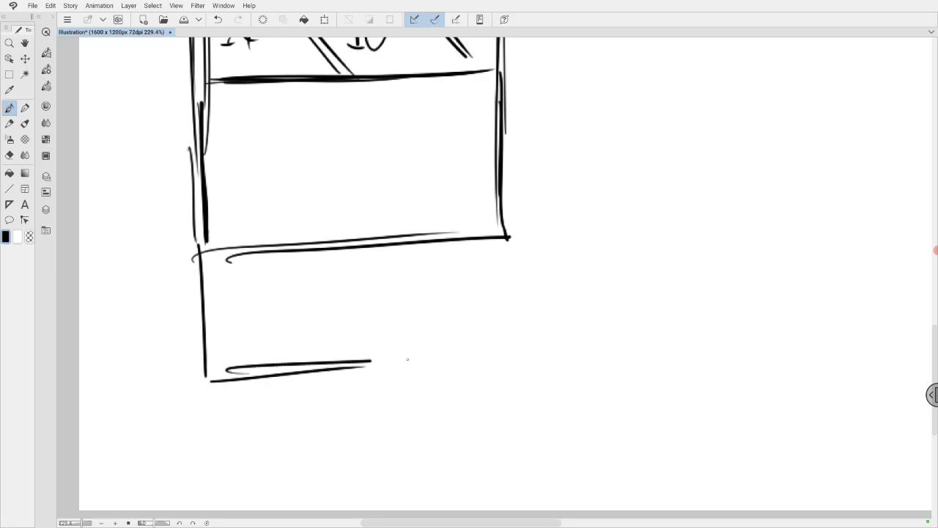
{"action": "left_click_drag", "start_coordinate": [502, 242], "coordinate": [502, 355]}
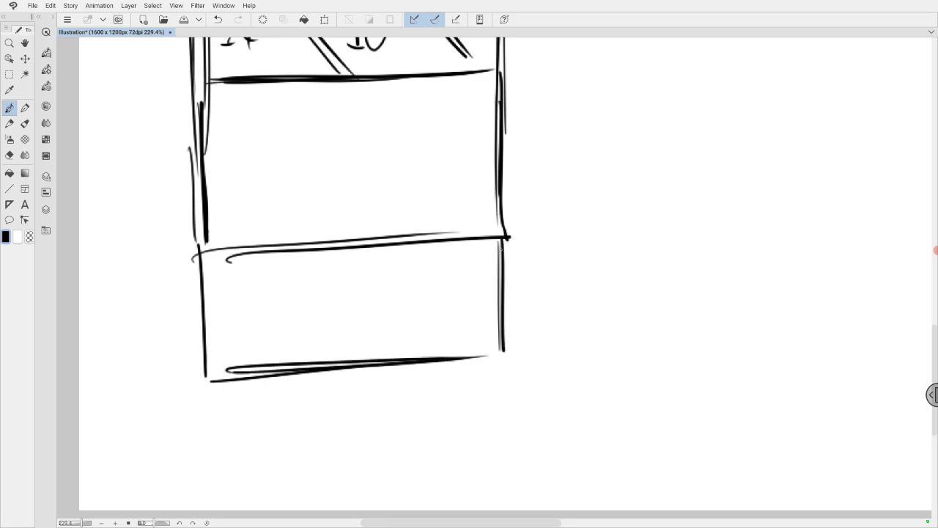
{"action": "left_click_drag", "start_coordinate": [500, 245], "coordinate": [500, 351]}
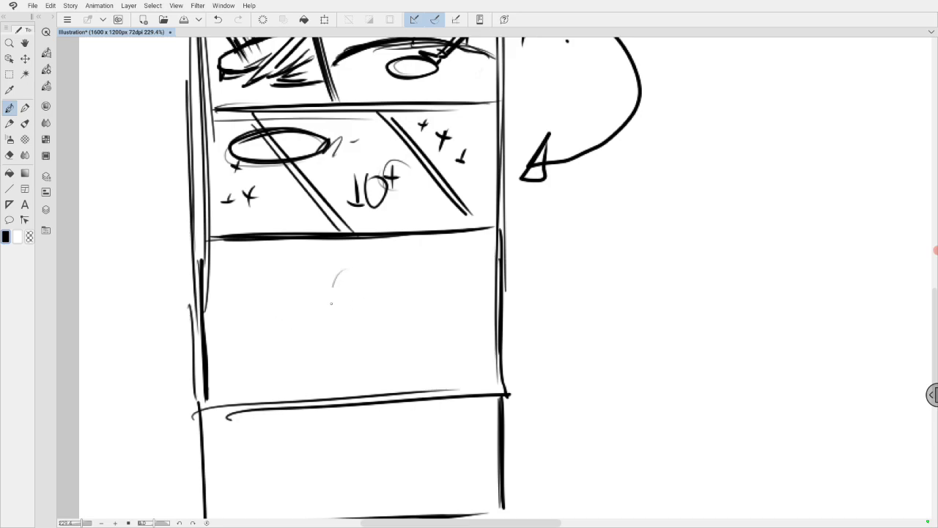
Draw the character's head, shoulders, arm, hand and held phone in the empty panel.
{"action": "left_click_drag", "start_coordinate": [338, 261], "coordinate": [356, 337]}
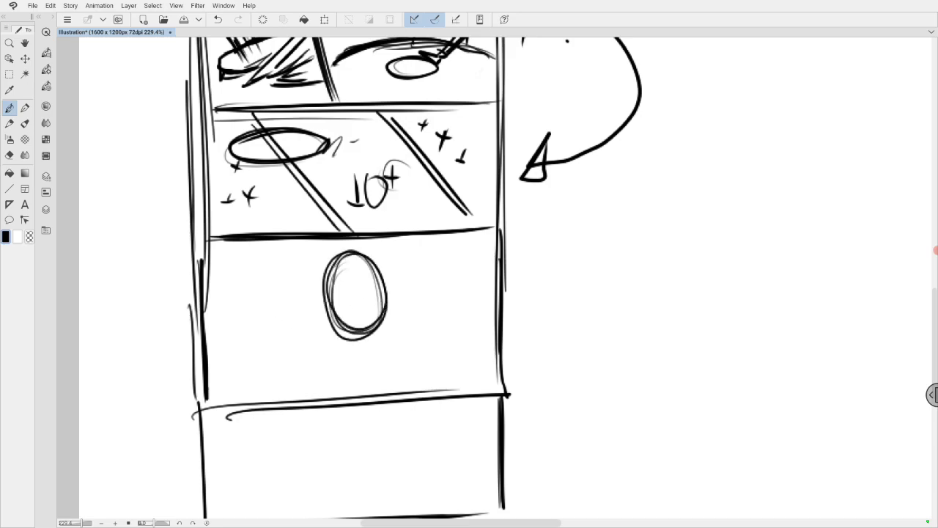
{"action": "left_click_drag", "start_coordinate": [307, 303], "coordinate": [335, 345]}
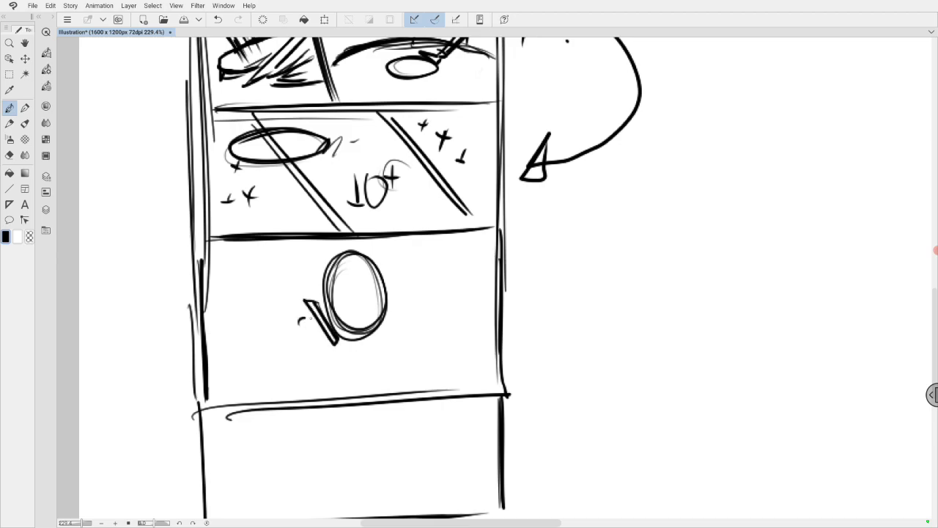
{"action": "left_click_drag", "start_coordinate": [319, 315], "coordinate": [288, 359]}
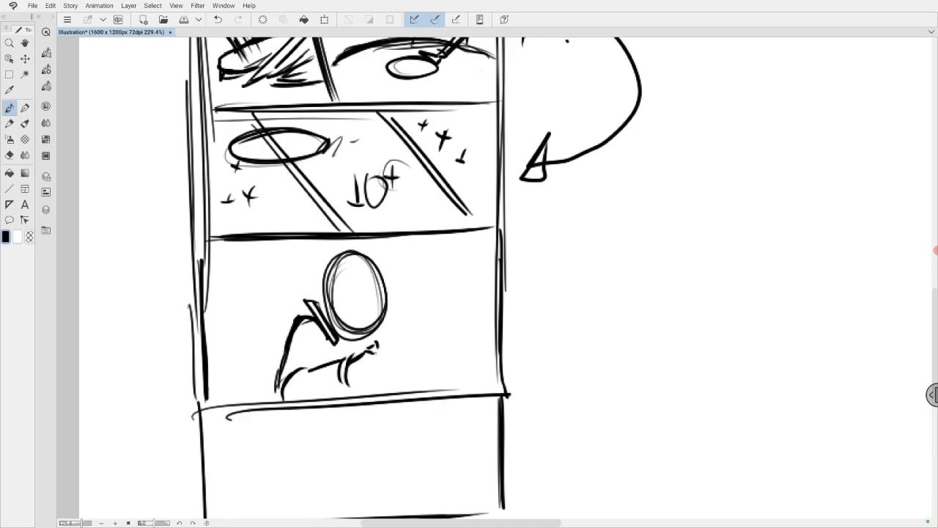
{"action": "left_click_drag", "start_coordinate": [370, 348], "coordinate": [392, 362]}
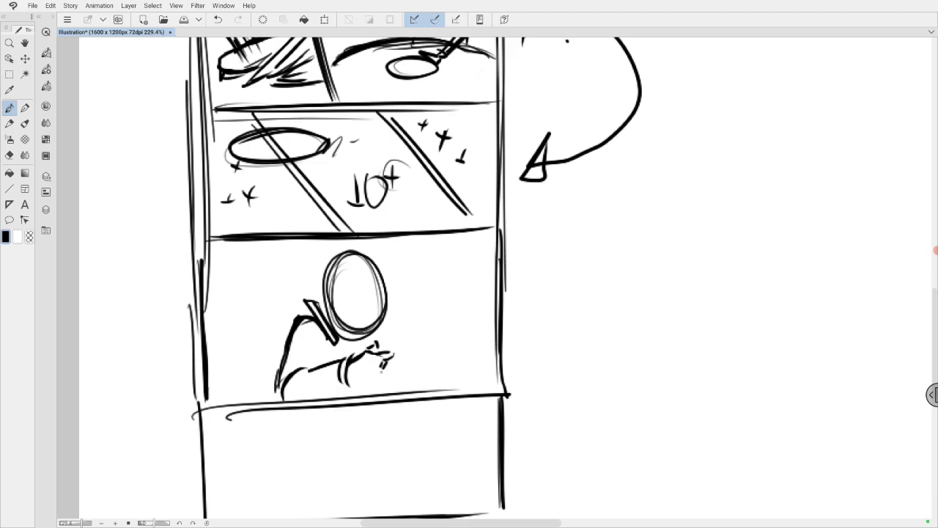
{"action": "left_click_drag", "start_coordinate": [359, 373], "coordinate": [392, 345]}
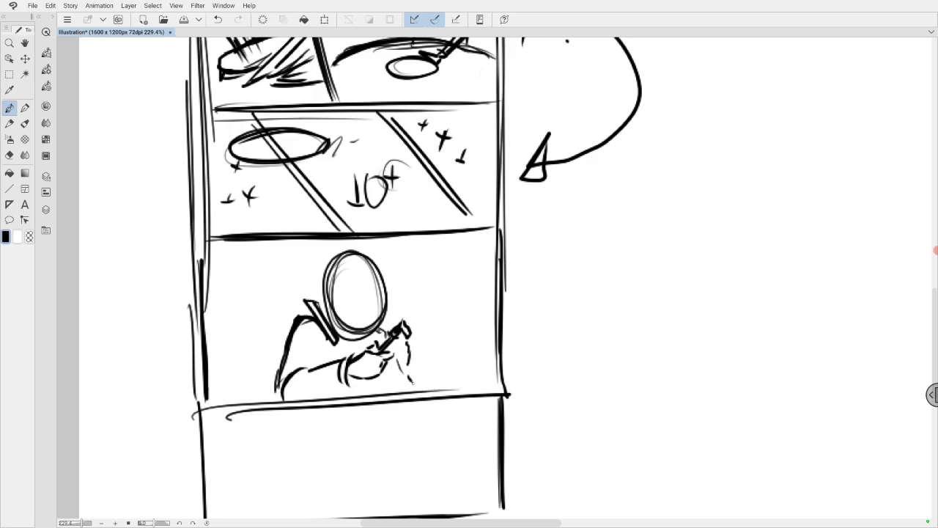
Add the frowning face, spiky hair and speech balloons, and split the bottom tier in two.
{"action": "left_click", "coordinate": [338, 294]}
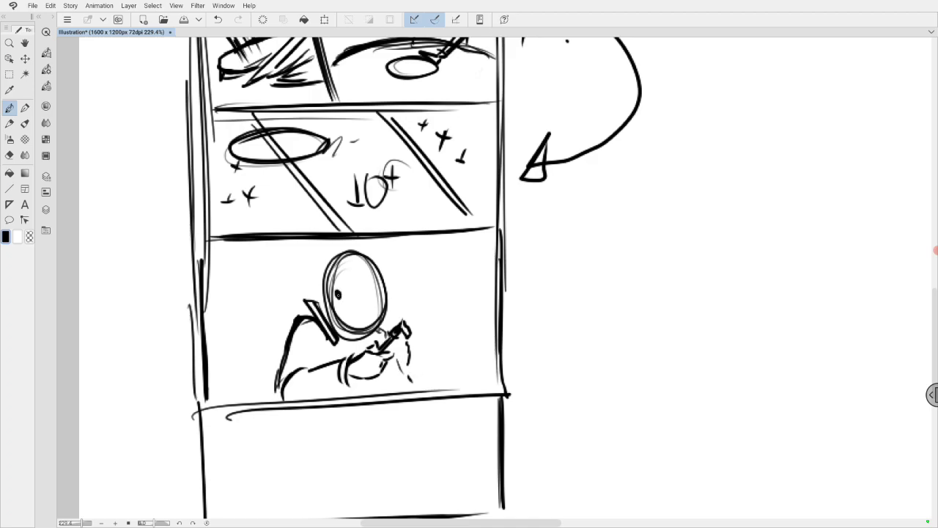
{"action": "left_click_drag", "start_coordinate": [337, 290], "coordinate": [350, 286]}
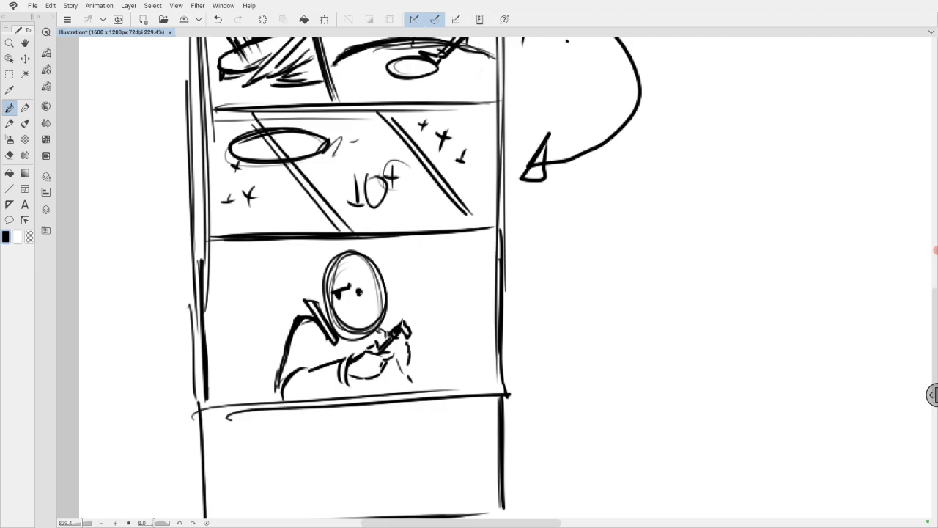
{"action": "left_click_drag", "start_coordinate": [348, 286], "coordinate": [362, 293]}
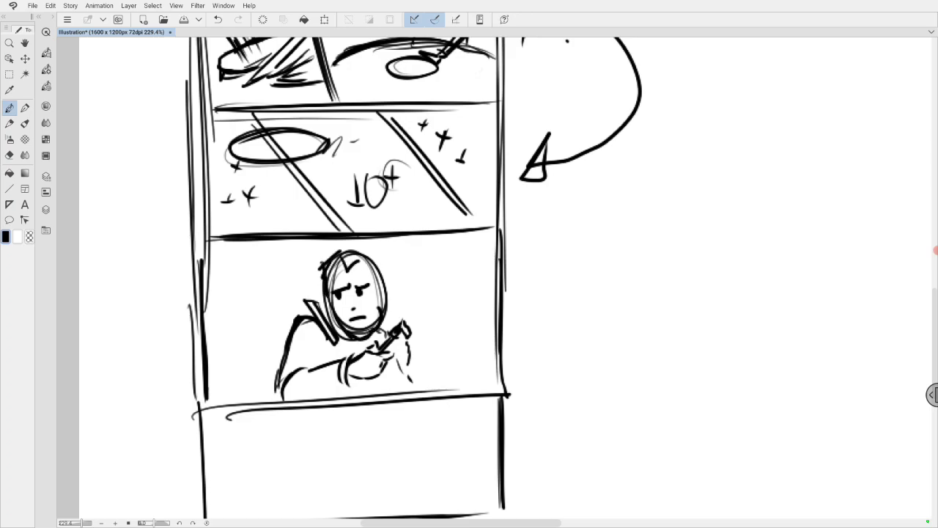
{"action": "left_click_drag", "start_coordinate": [333, 260], "coordinate": [385, 272]}
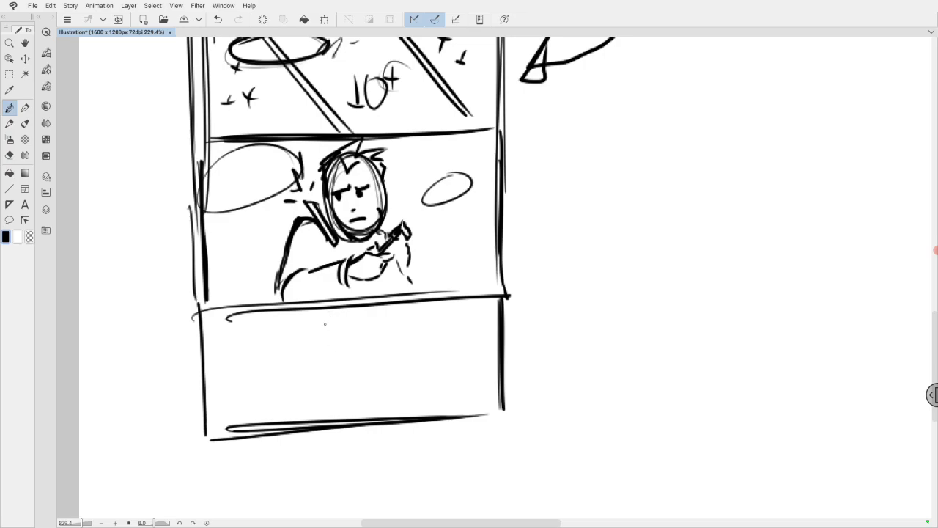
{"action": "left_click_drag", "start_coordinate": [325, 311], "coordinate": [324, 432]}
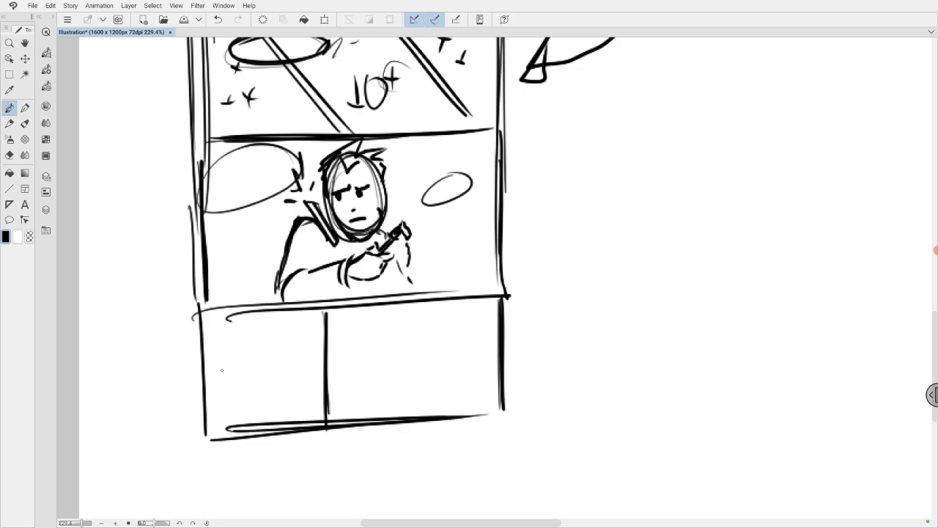
Draw a close-up eye with dark pupil and facial contours in the lower-left panel.
{"action": "left_click_drag", "start_coordinate": [220, 370], "coordinate": [260, 345]}
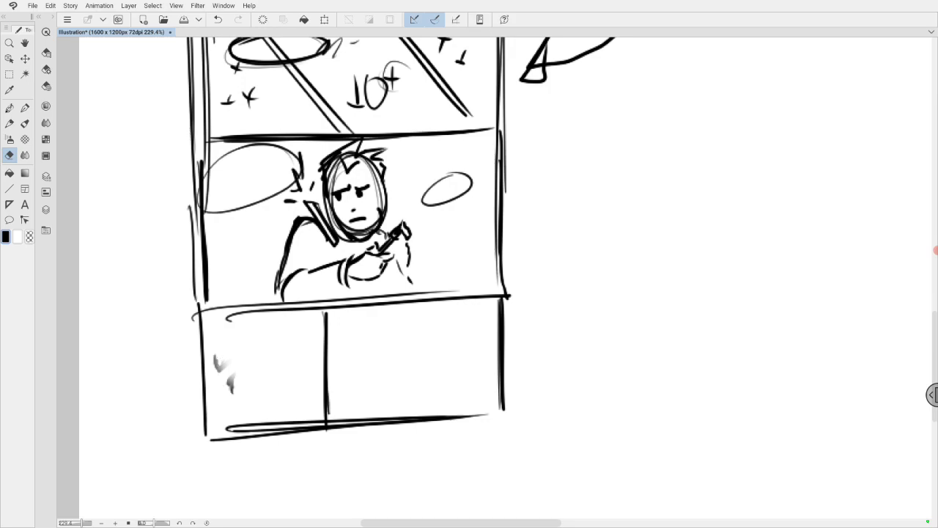
{"action": "left_click", "coordinate": [10, 108]}
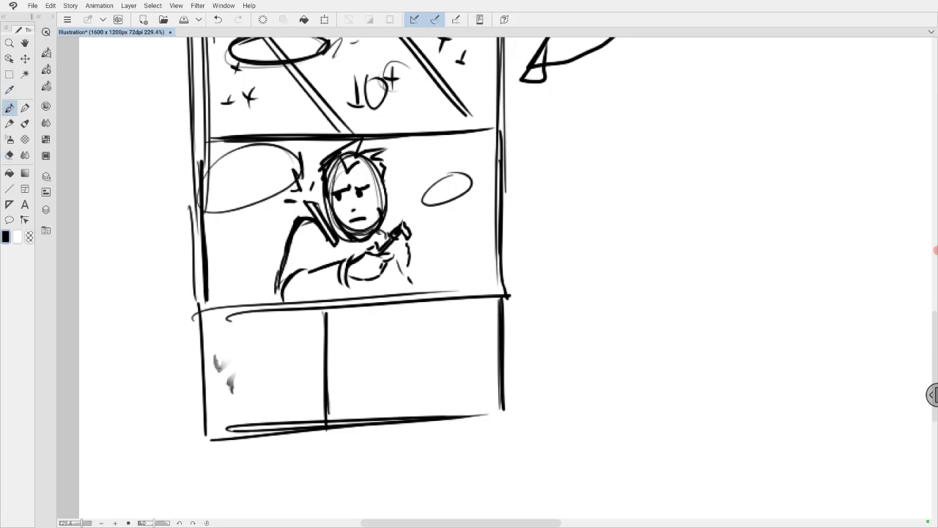
{"action": "left_click_drag", "start_coordinate": [220, 374], "coordinate": [267, 333]}
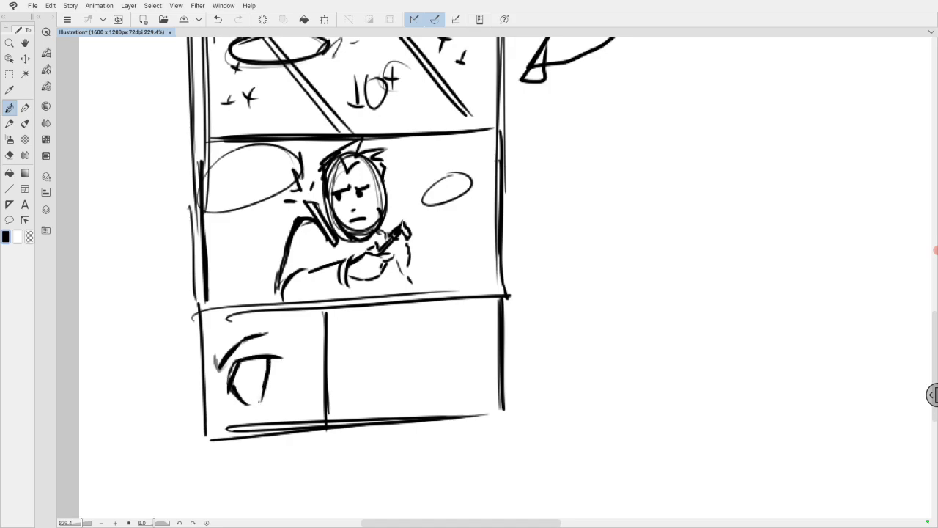
{"action": "left_click_drag", "start_coordinate": [235, 370], "coordinate": [250, 399]}
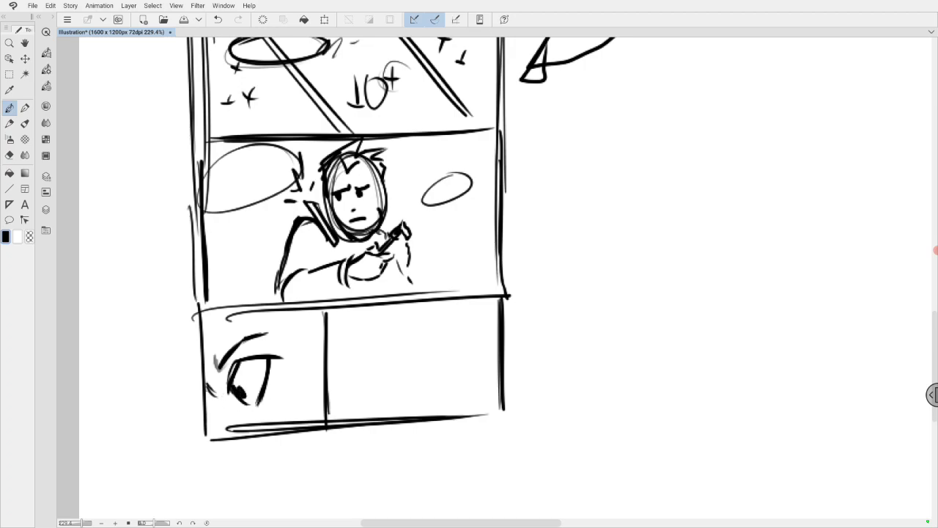
{"action": "left_click_drag", "start_coordinate": [213, 388], "coordinate": [235, 432]}
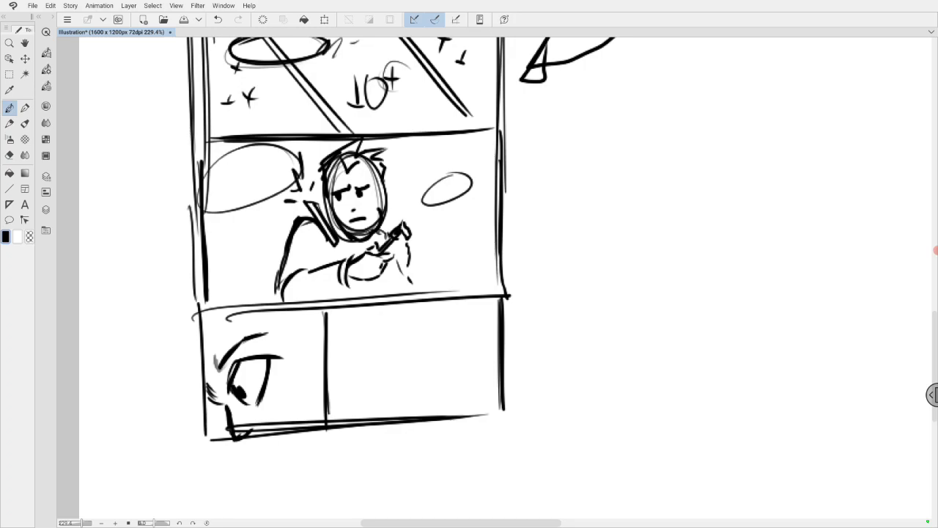
Draw a fork handle streaking across the lower-right panel with motion lines.
{"action": "left_click_drag", "start_coordinate": [373, 316], "coordinate": [421, 328]}
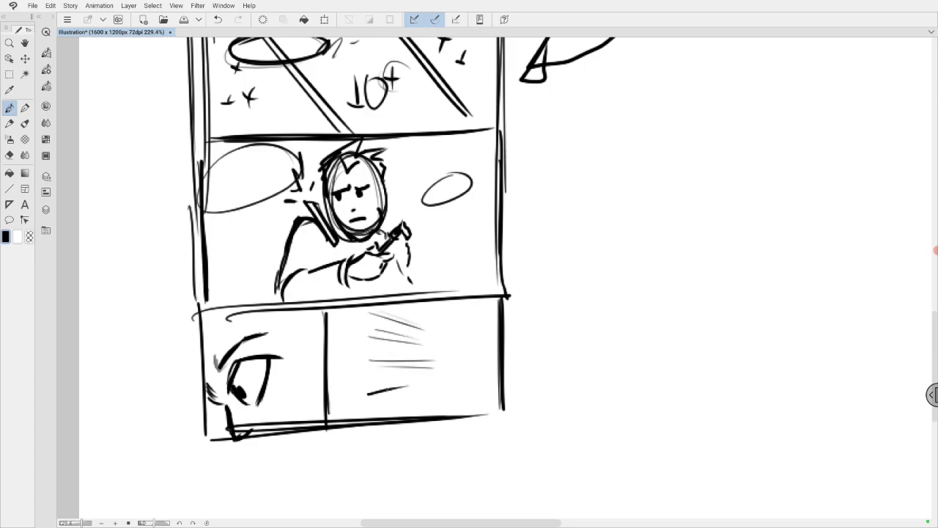
{"action": "left_click_drag", "start_coordinate": [359, 400], "coordinate": [447, 388]}
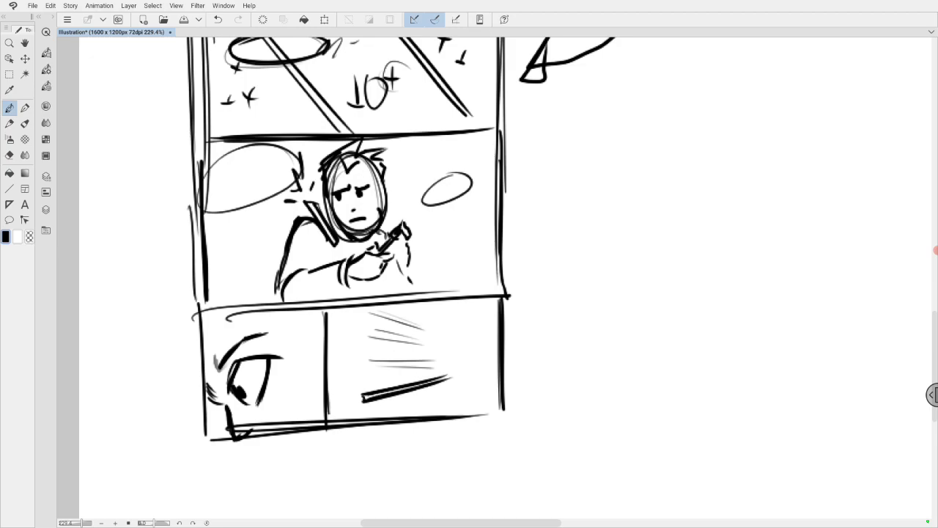
{"action": "left_click", "coordinate": [447, 374]}
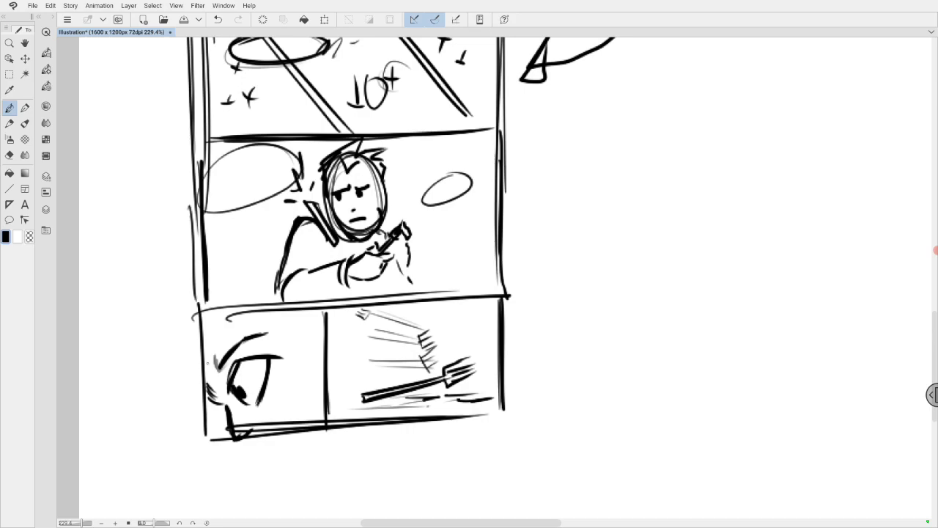
Thicken the eyebrow and hatch shading into the eye panel's lower corner.
{"action": "left_click_drag", "start_coordinate": [213, 363], "coordinate": [275, 329]}
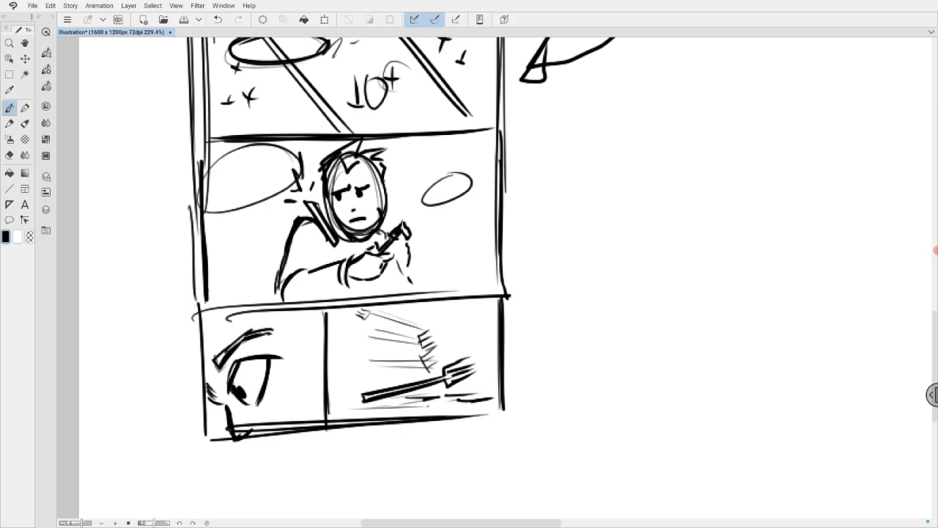
{"action": "left_click", "coordinate": [249, 431]}
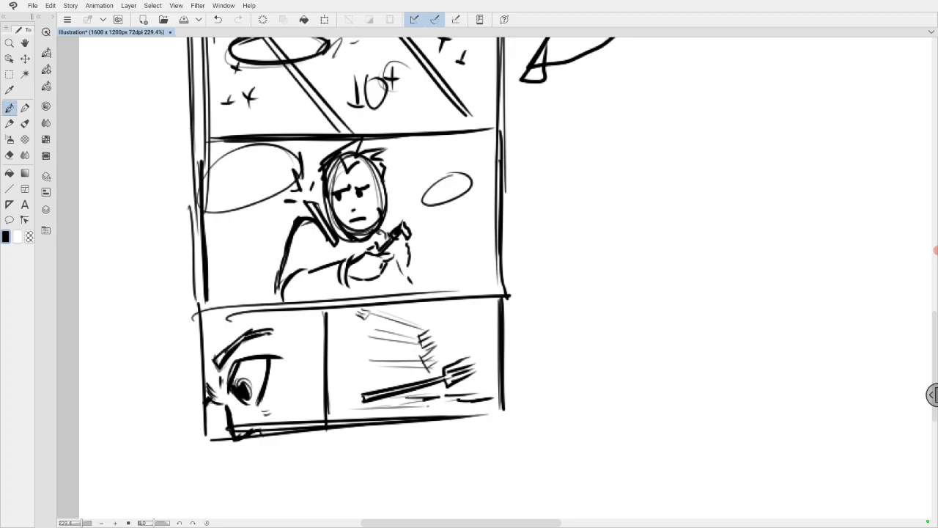
{"action": "left_click_drag", "start_coordinate": [220, 410], "coordinate": [227, 436]}
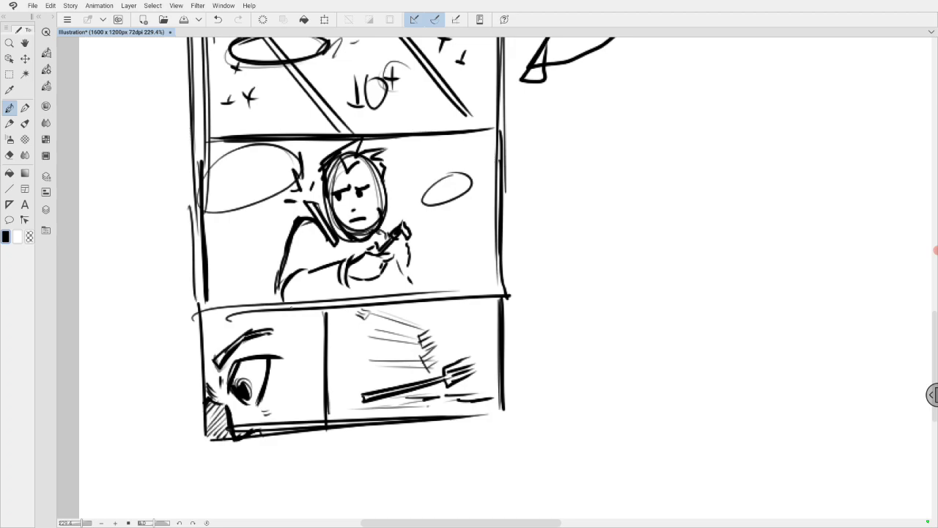
{"action": "left_click_drag", "start_coordinate": [285, 326], "coordinate": [323, 312]}
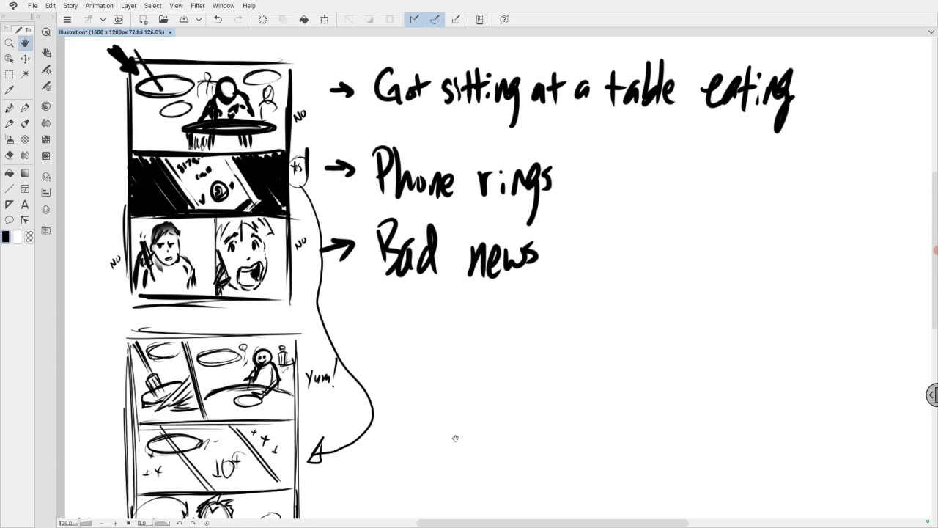
Mark three tiers 'Yes' and the eye close-up with a circled 'No'.
{"action": "scroll", "scroll_direction": "down", "scroll_amount": 3}
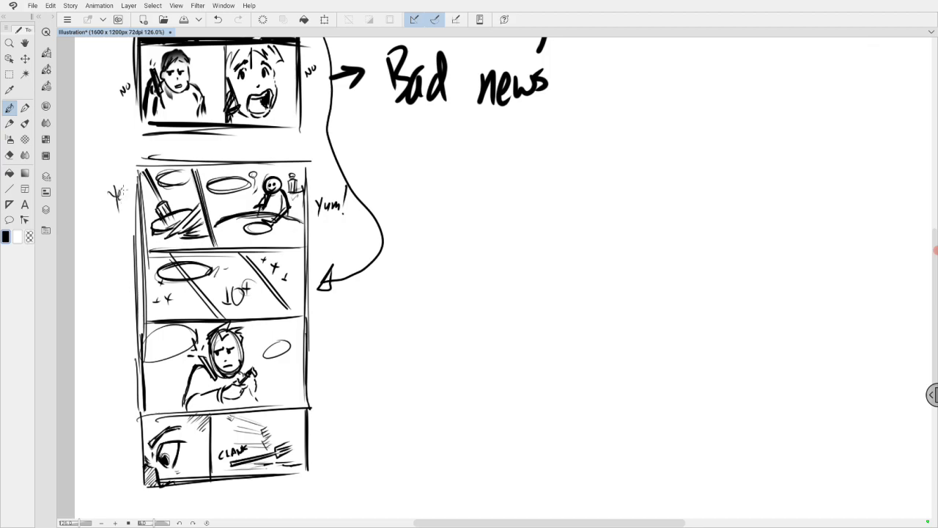
{"action": "mouse_move", "coordinate": [324, 229]}
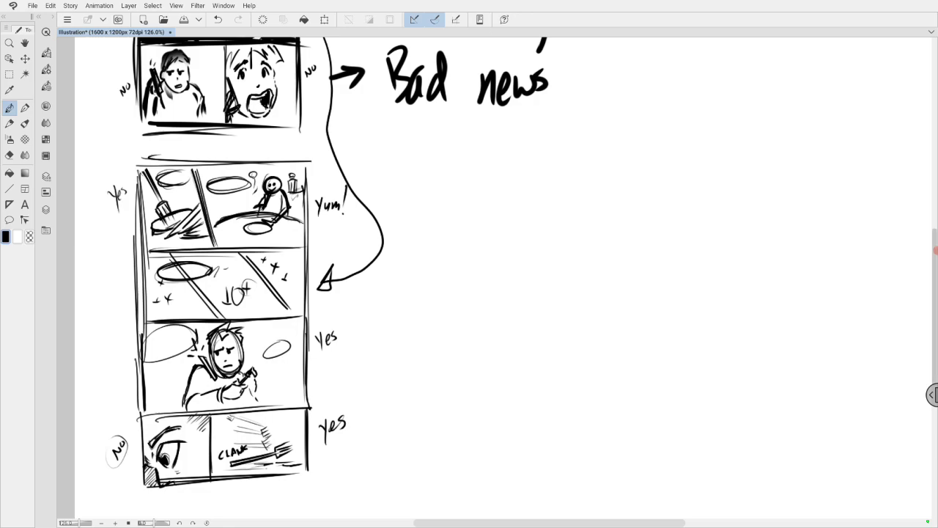
{"action": "scroll", "scroll_direction": "down", "scroll_amount": 3}
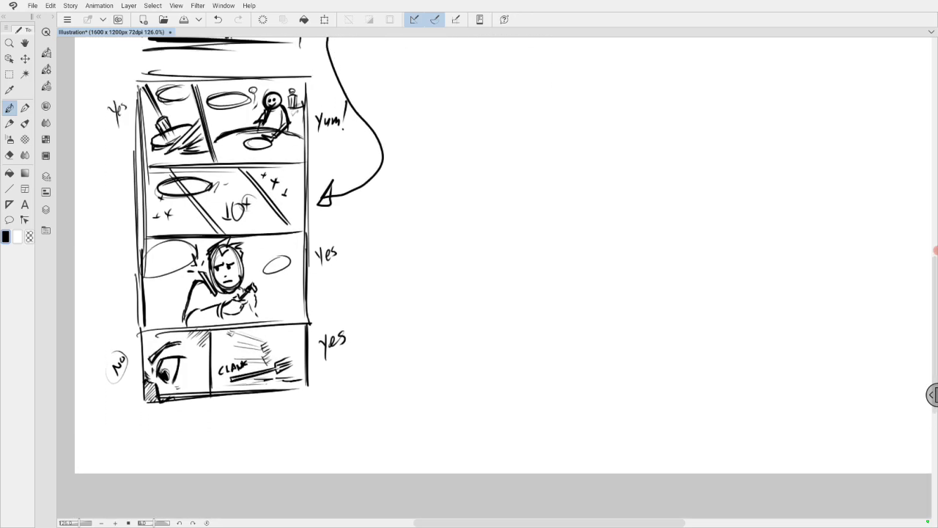
Draw a small box to the right and sketch a side-view eye with eyebrow.
{"action": "left_click_drag", "start_coordinate": [416, 198], "coordinate": [417, 241]}
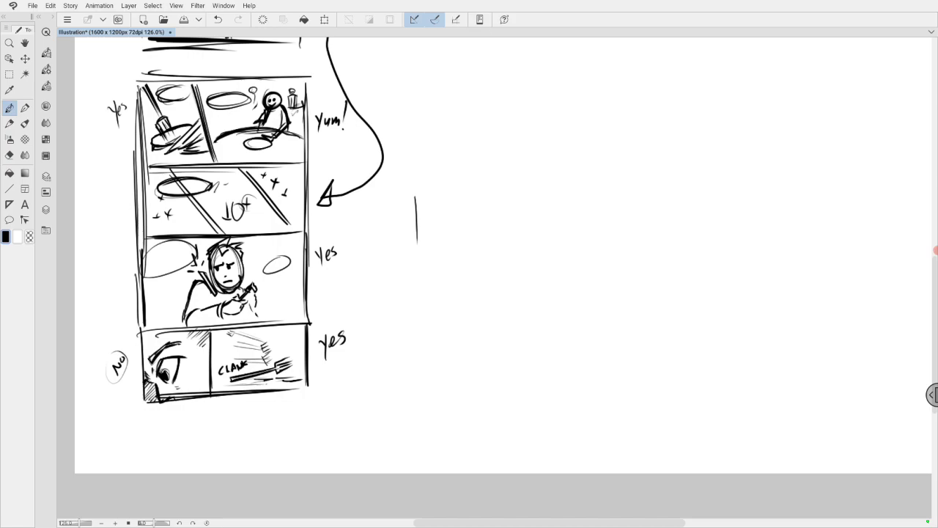
{"action": "left_click_drag", "start_coordinate": [418, 193], "coordinate": [466, 190]}
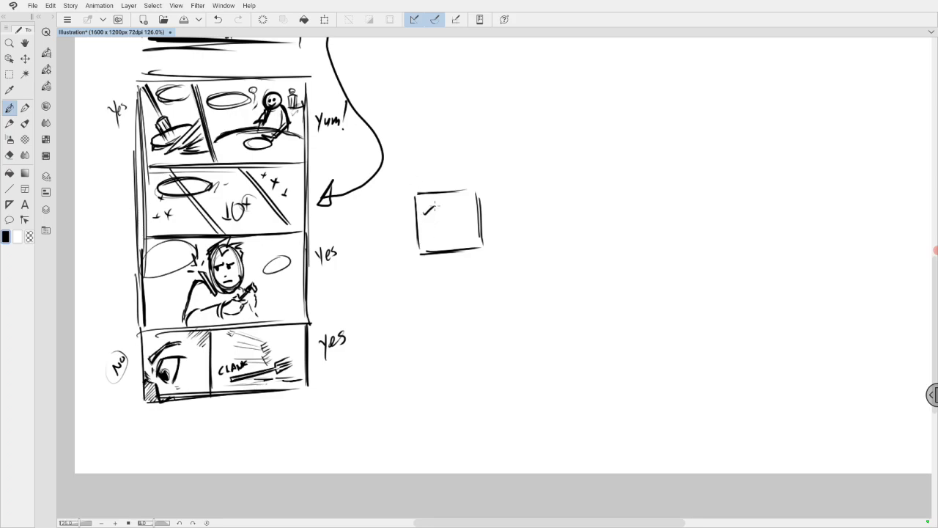
{"action": "left_click_drag", "start_coordinate": [426, 216], "coordinate": [451, 203]}
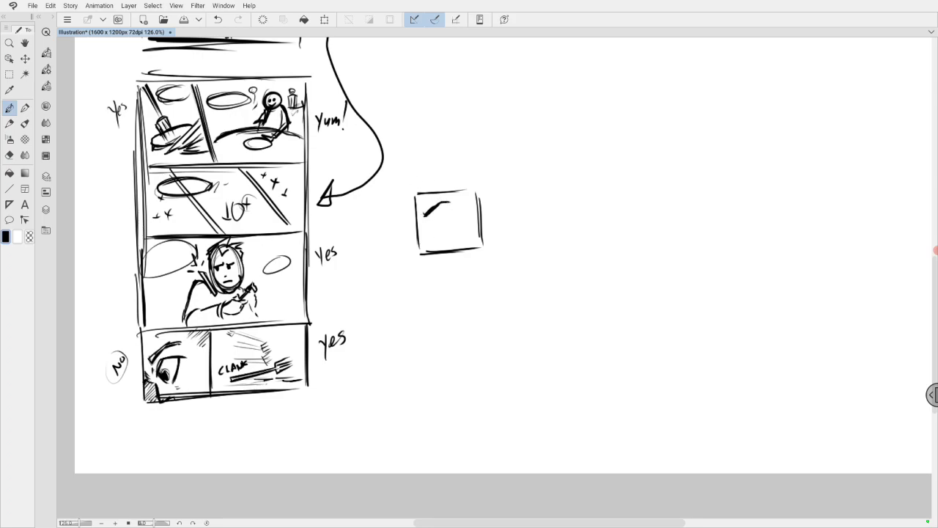
{"action": "left_click_drag", "start_coordinate": [447, 213], "coordinate": [436, 231]}
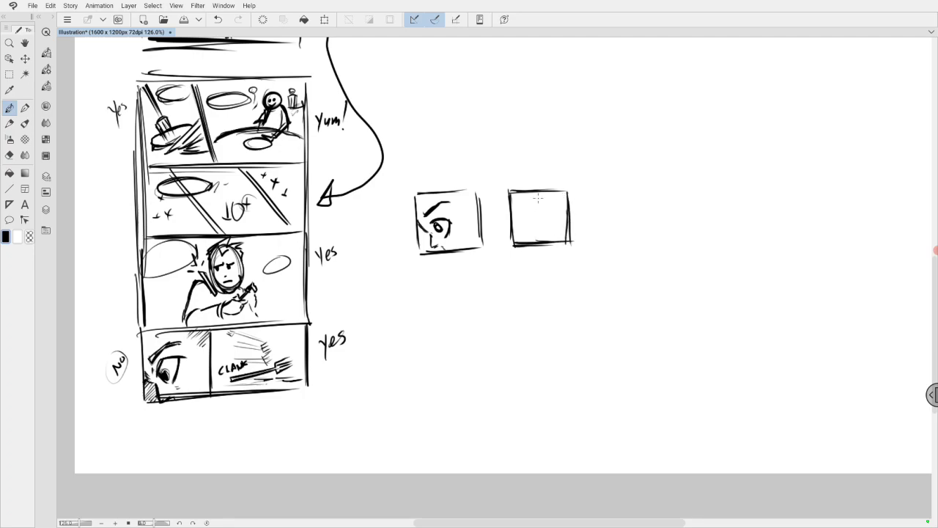
Sketch a startled face with a speech balloon and shock lines in the second box.
{"action": "left_click_drag", "start_coordinate": [542, 211], "coordinate": [551, 207]}
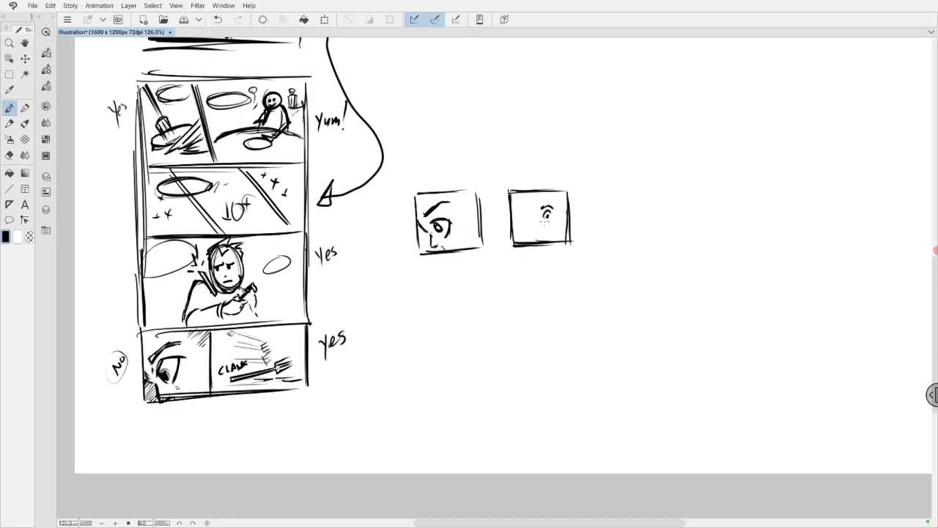
{"action": "left_click", "coordinate": [546, 217]}
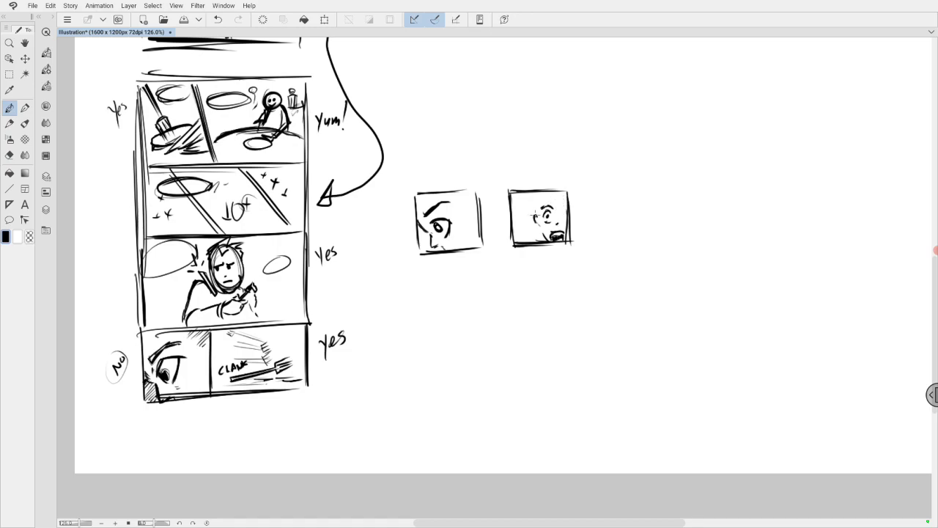
{"action": "left_click_drag", "start_coordinate": [513, 213], "coordinate": [527, 202]}
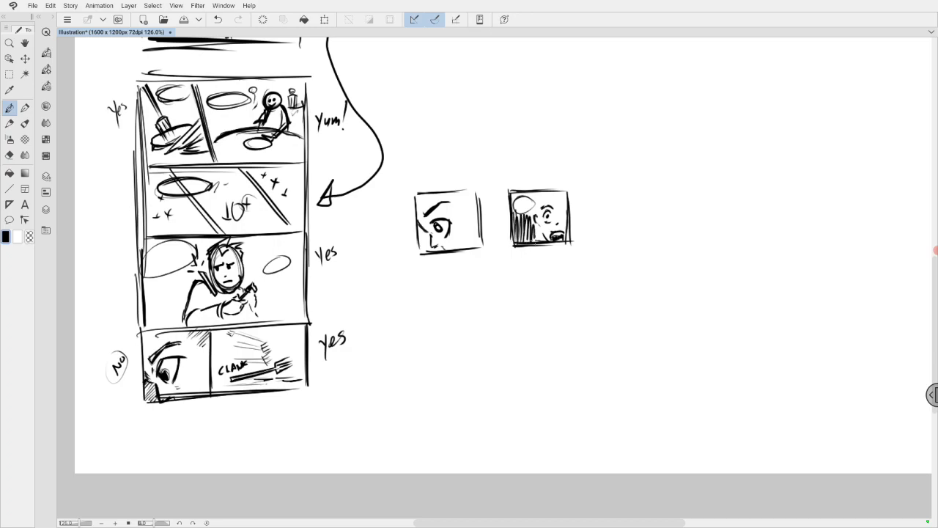
{"action": "left_click_drag", "start_coordinate": [542, 198], "coordinate": [538, 242]}
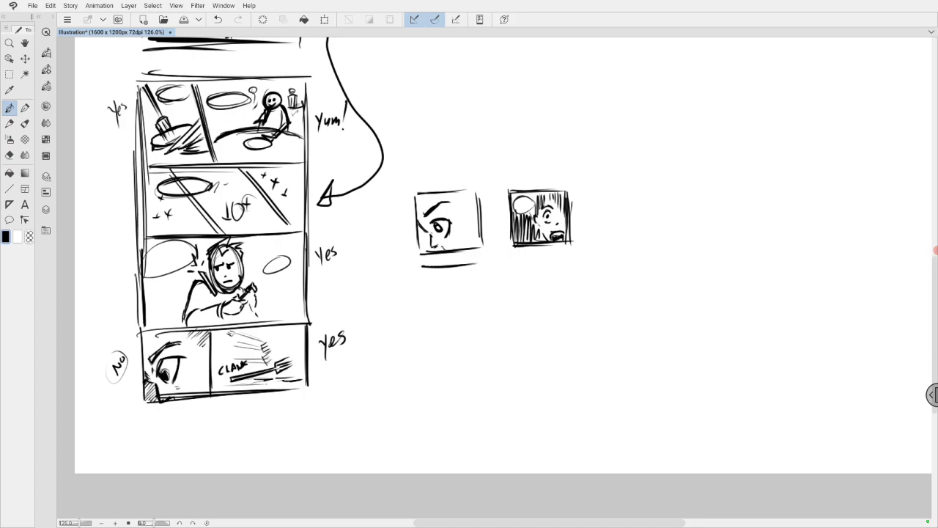
{"action": "left_click_drag", "start_coordinate": [422, 272], "coordinate": [420, 326]}
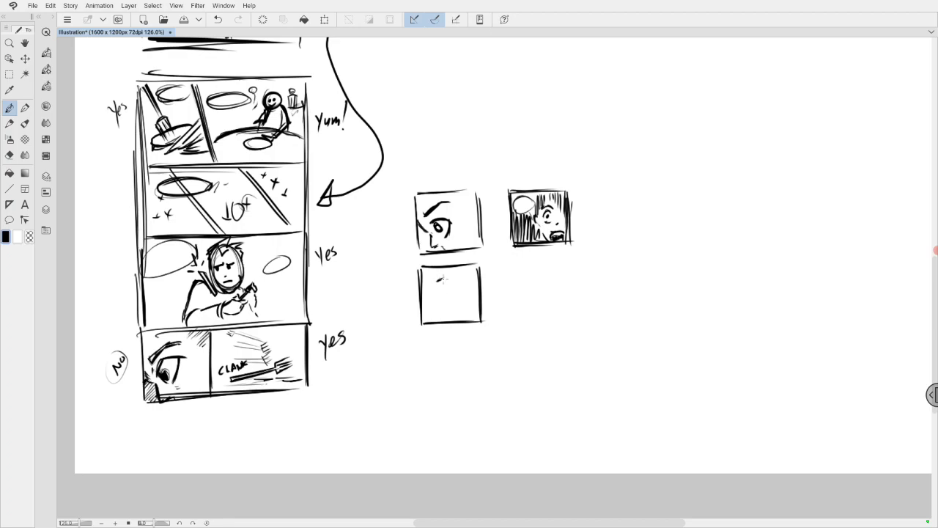
Draw a third box with a frowning face and balloon, plus a curved arrow toward the thumbnail.
{"action": "left_click_drag", "start_coordinate": [429, 277], "coordinate": [451, 277]}
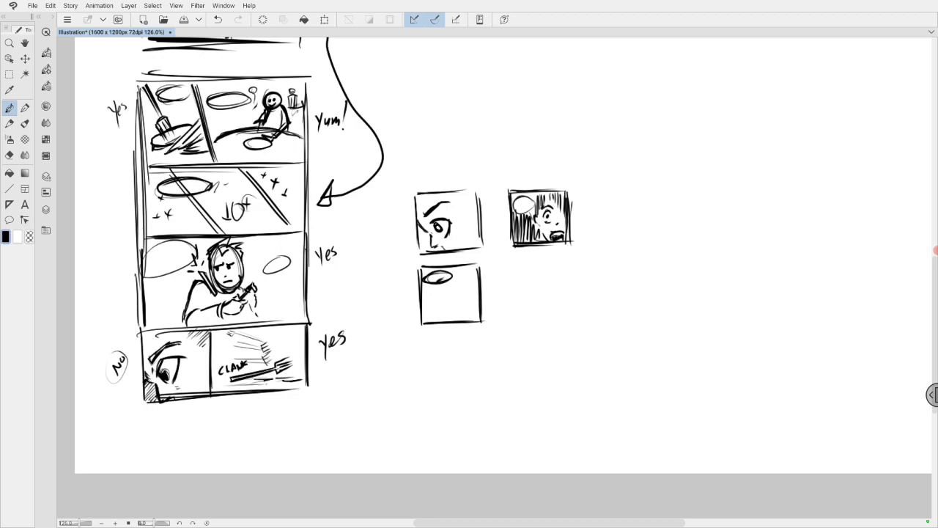
{"action": "left_click_drag", "start_coordinate": [454, 282], "coordinate": [465, 282]}
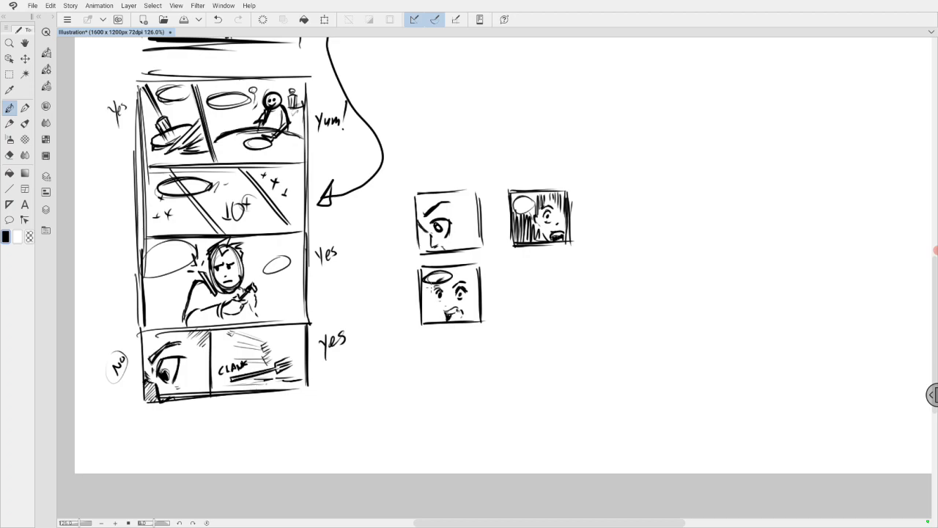
{"action": "left_click_drag", "start_coordinate": [431, 287], "coordinate": [445, 322]}
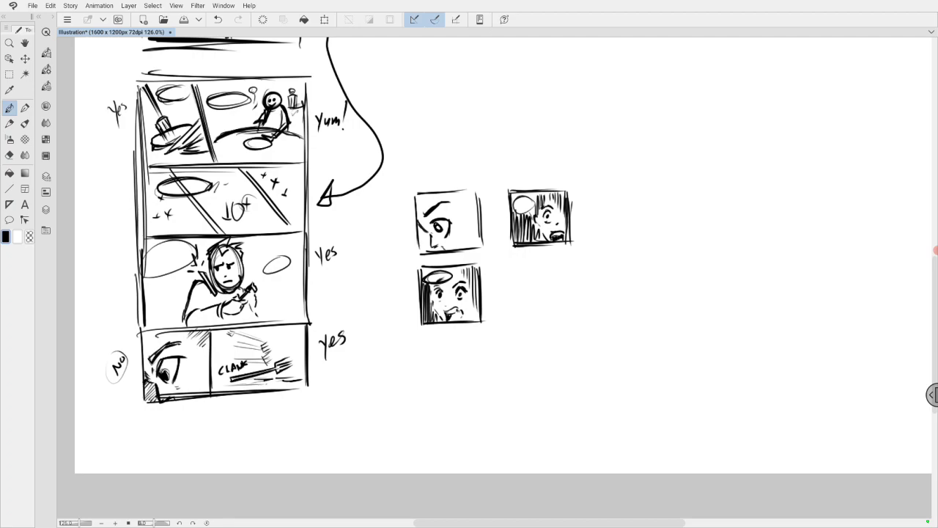
{"action": "left_click_drag", "start_coordinate": [539, 256], "coordinate": [190, 445]}
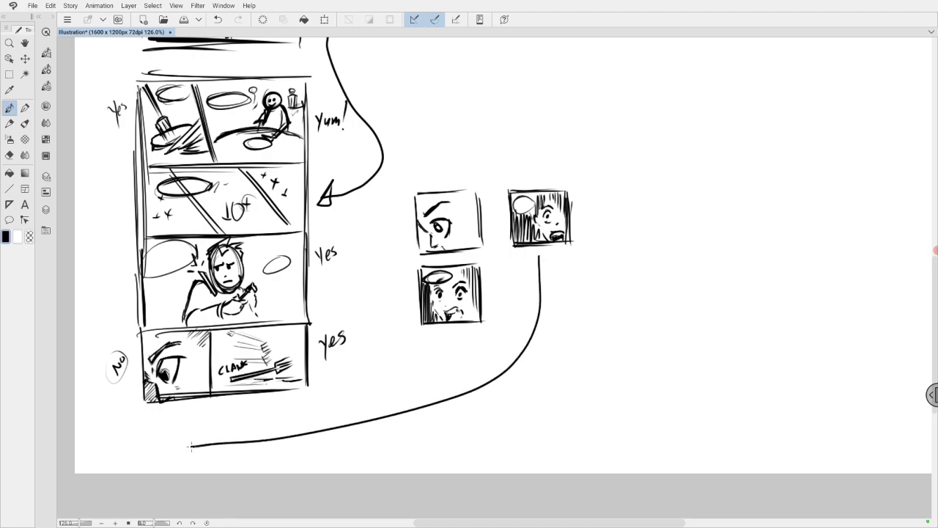
{"action": "left_click_drag", "start_coordinate": [192, 447], "coordinate": [184, 411]}
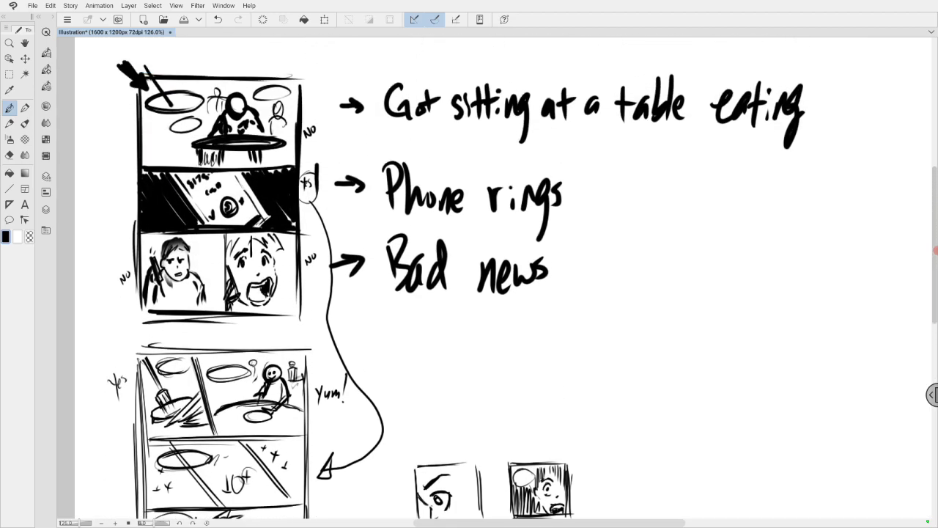
Copy the first thumbnail's phone-ringing tier and place it to the right to start the strip.
{"action": "scroll", "scroll_direction": "down", "scroll_amount": 3}
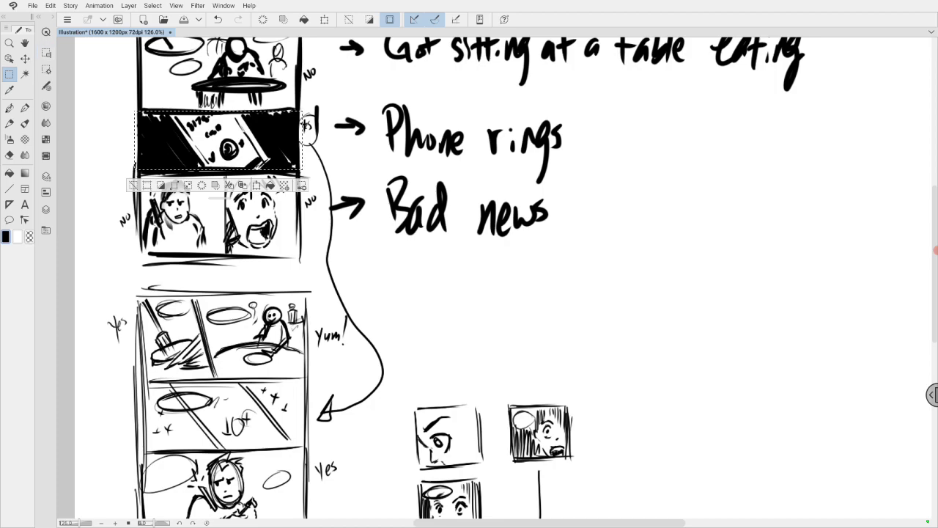
{"action": "left_click_drag", "start_coordinate": [216, 143], "coordinate": [710, 206]}
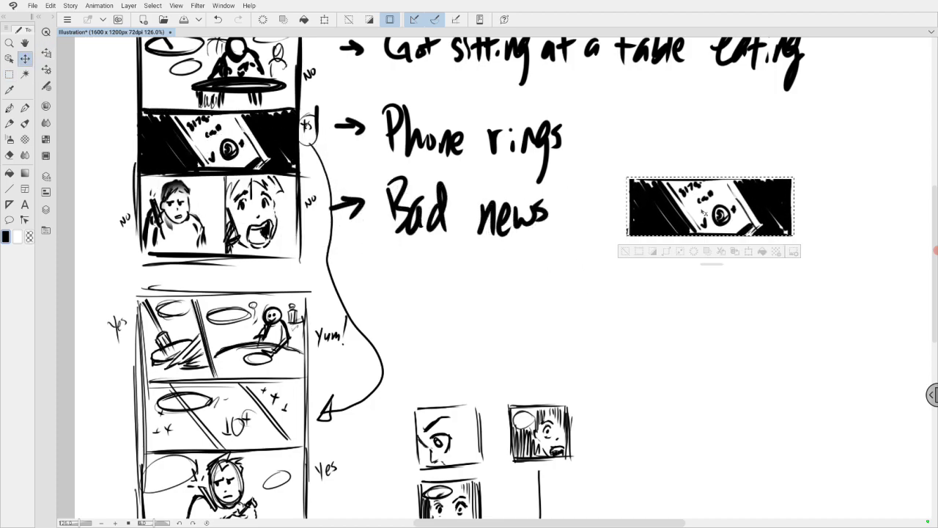
{"action": "left_click_drag", "start_coordinate": [708, 206], "coordinate": [727, 269]}
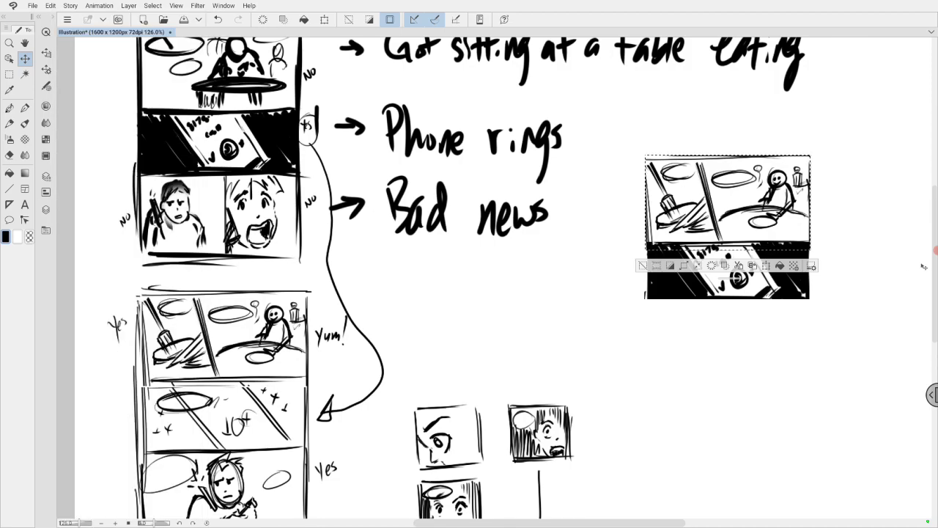
{"action": "scroll", "scroll_direction": "down", "scroll_amount": 3}
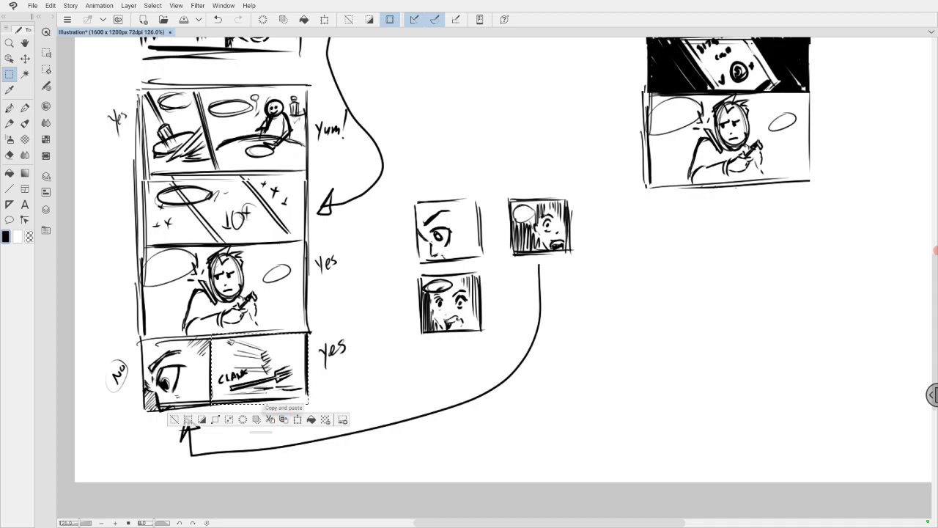
Marquee-select the CLANK fork panel and move its copy out to the right.
{"action": "left_click_drag", "start_coordinate": [256, 370], "coordinate": [577, 356]}
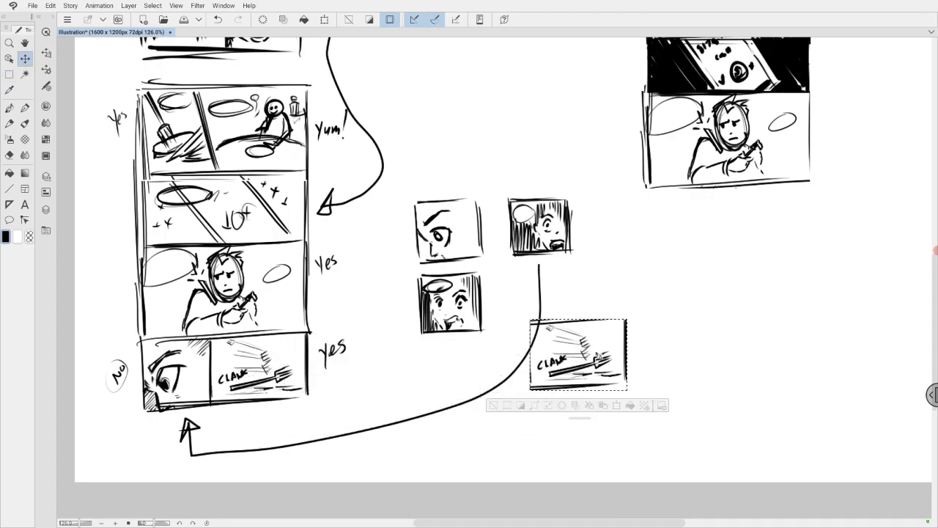
{"action": "left_click_drag", "start_coordinate": [577, 355], "coordinate": [762, 216]}
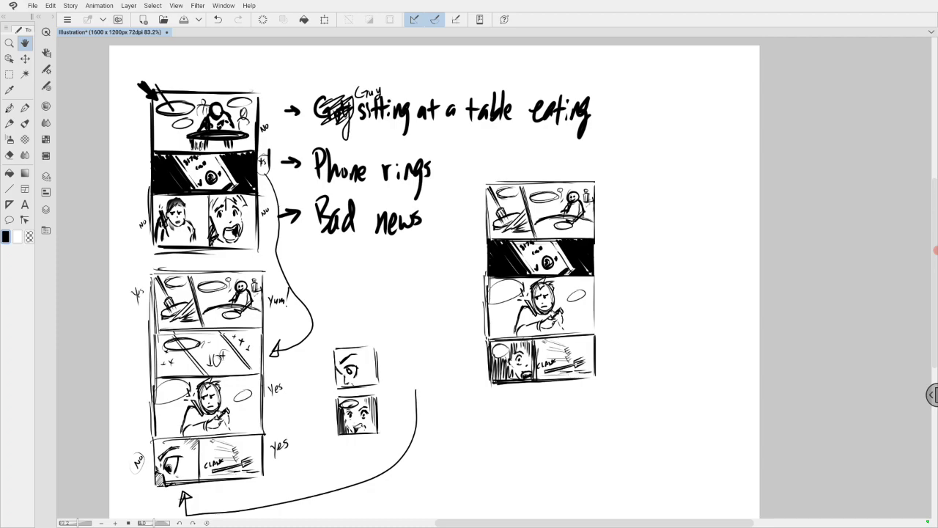
{"action": "mouse_move", "coordinate": [902, 271]}
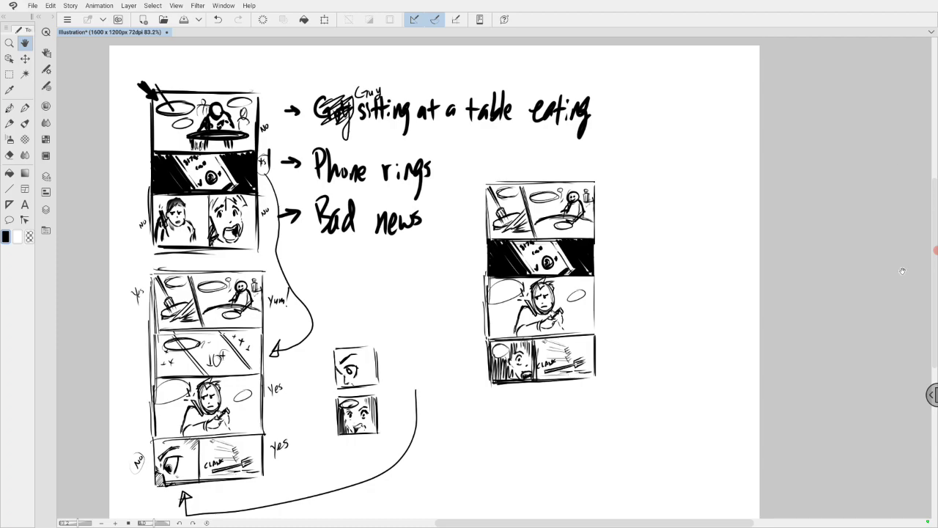